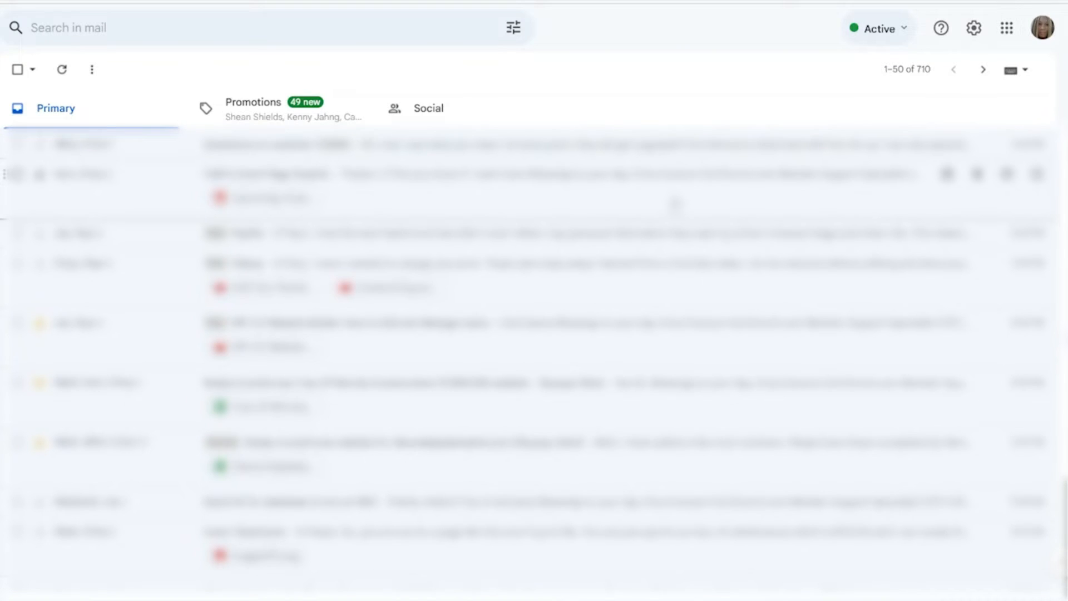
{"action": "mouse_move", "coordinate": [656, 122]}
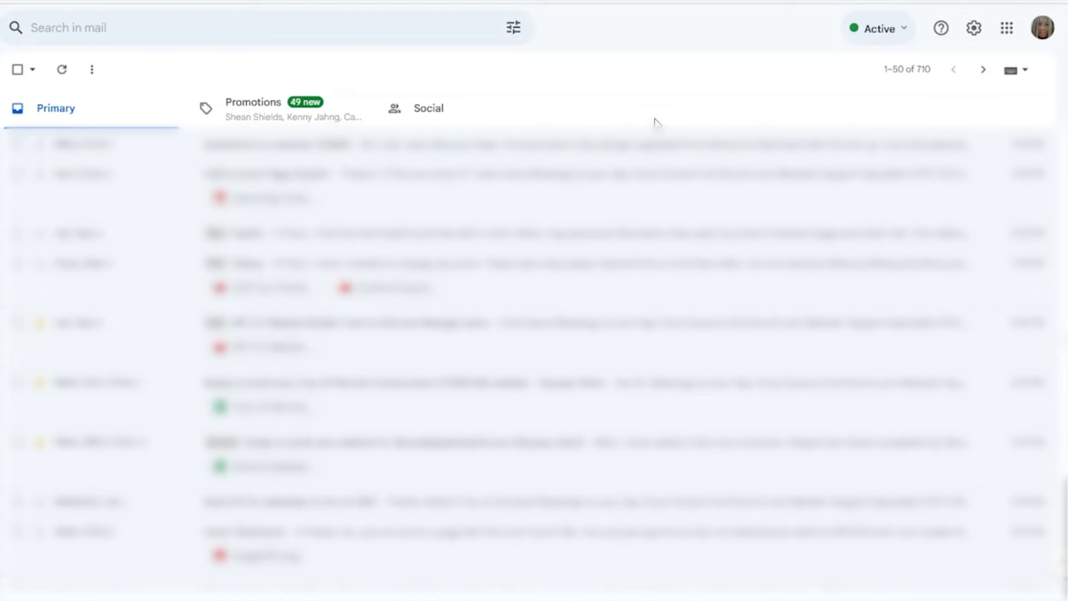
{"action": "mouse_move", "coordinate": [947, 76]}
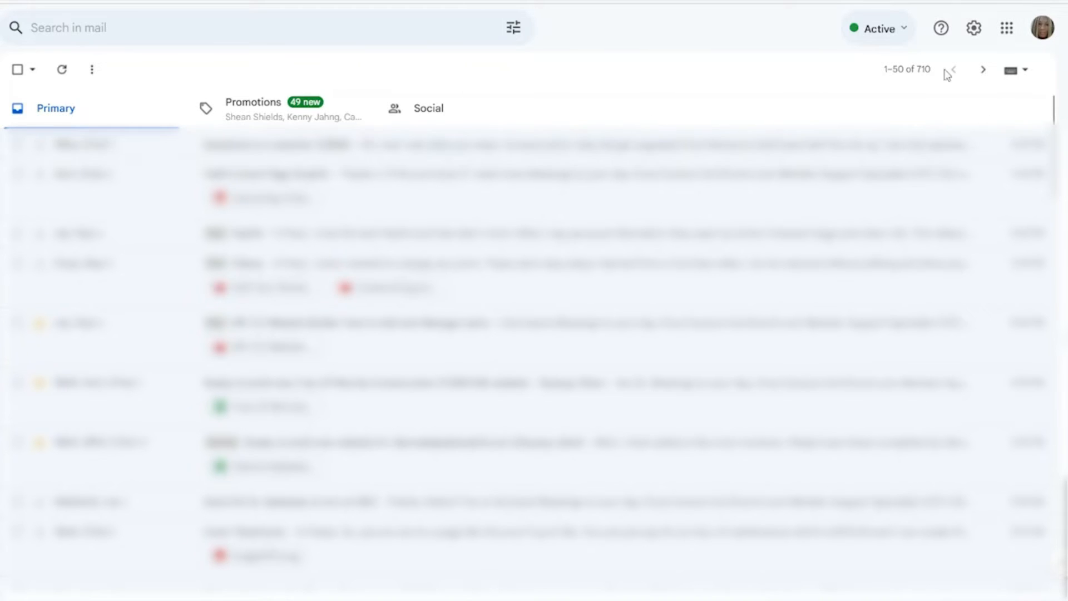
{"action": "mouse_move", "coordinate": [477, 323]}
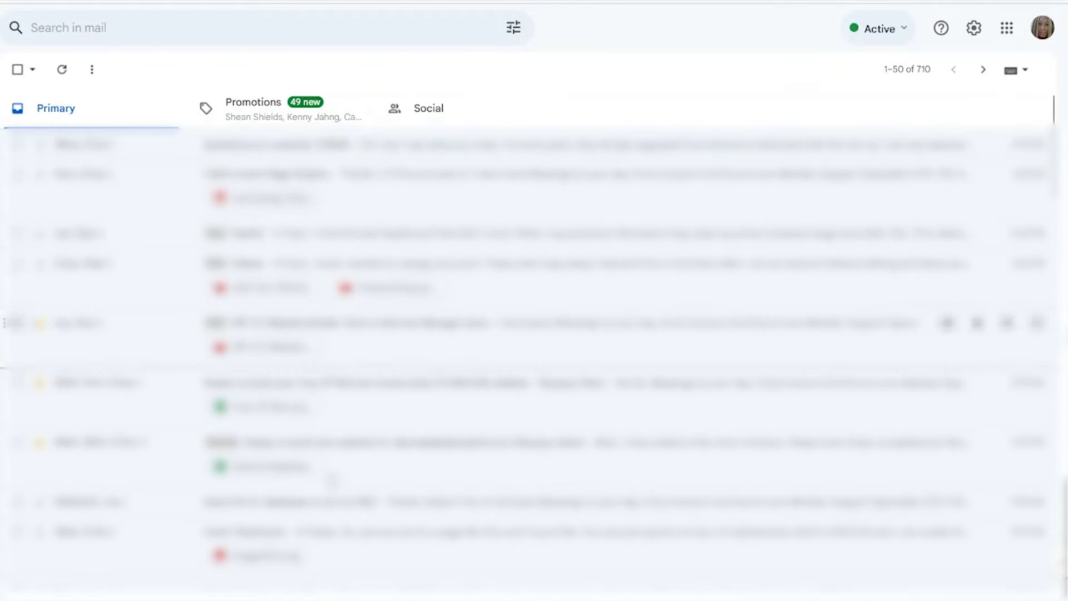
{"action": "mouse_move", "coordinate": [973, 28]}
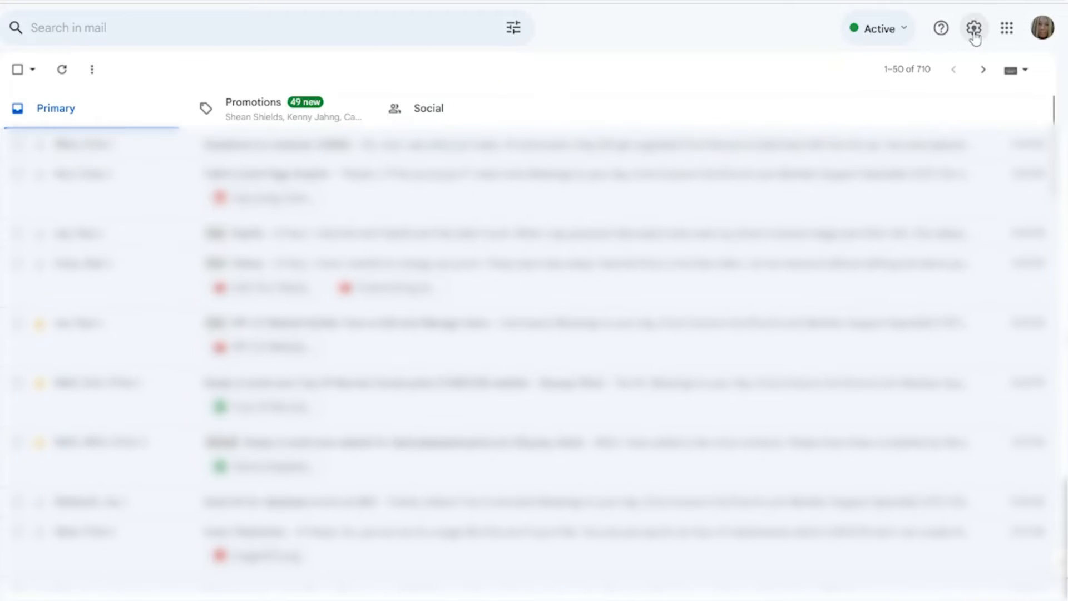
{"action": "mouse_move", "coordinate": [974, 28]}
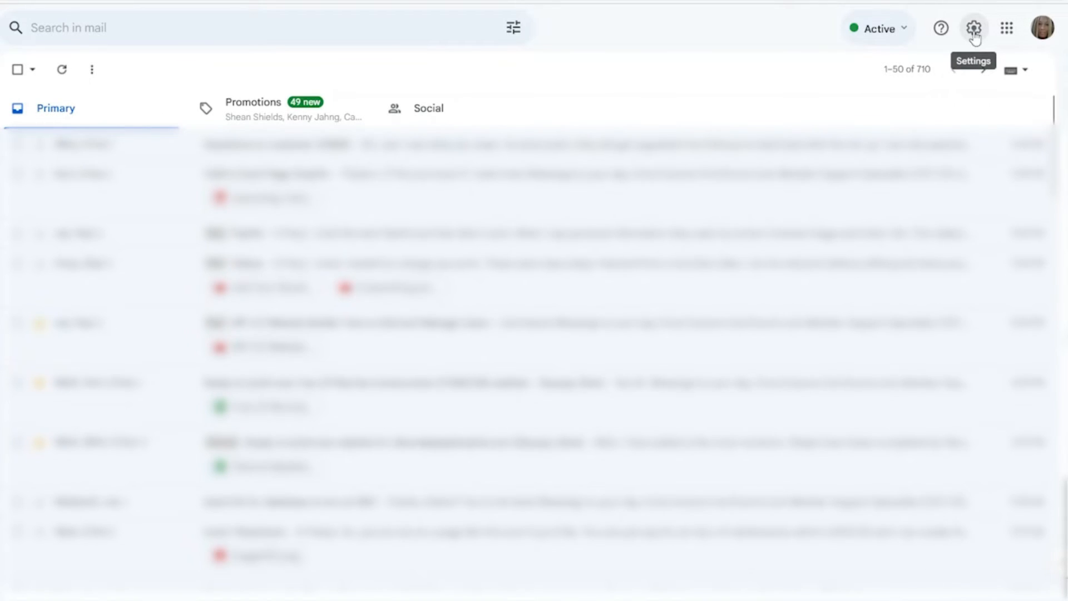
Open Gmail's full Settings page through the gear's Quick settings panel
{"action": "left_click", "coordinate": [974, 28]}
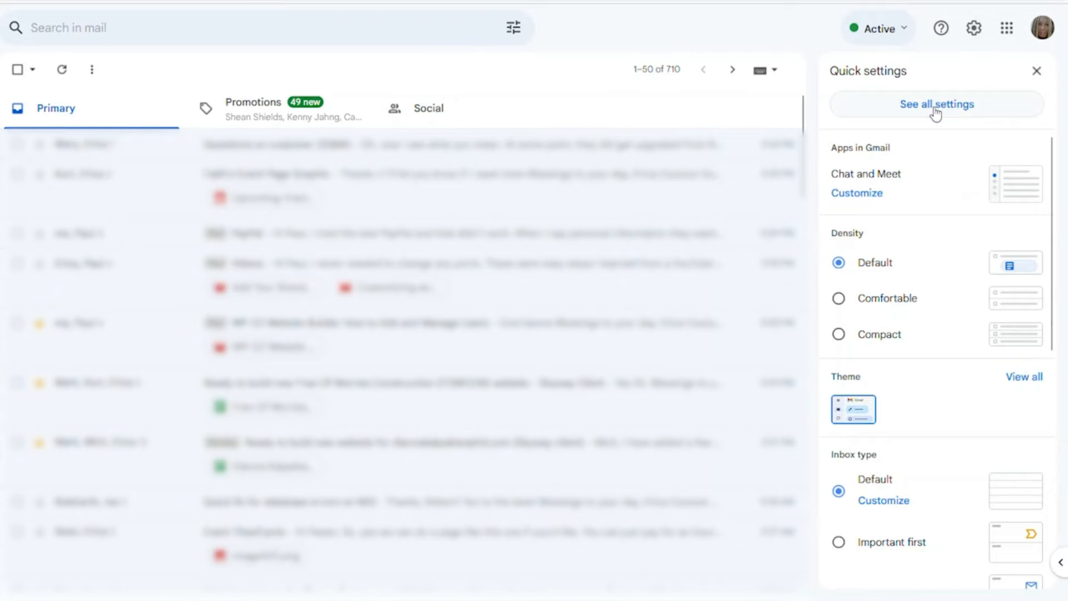
{"action": "left_click", "coordinate": [937, 104]}
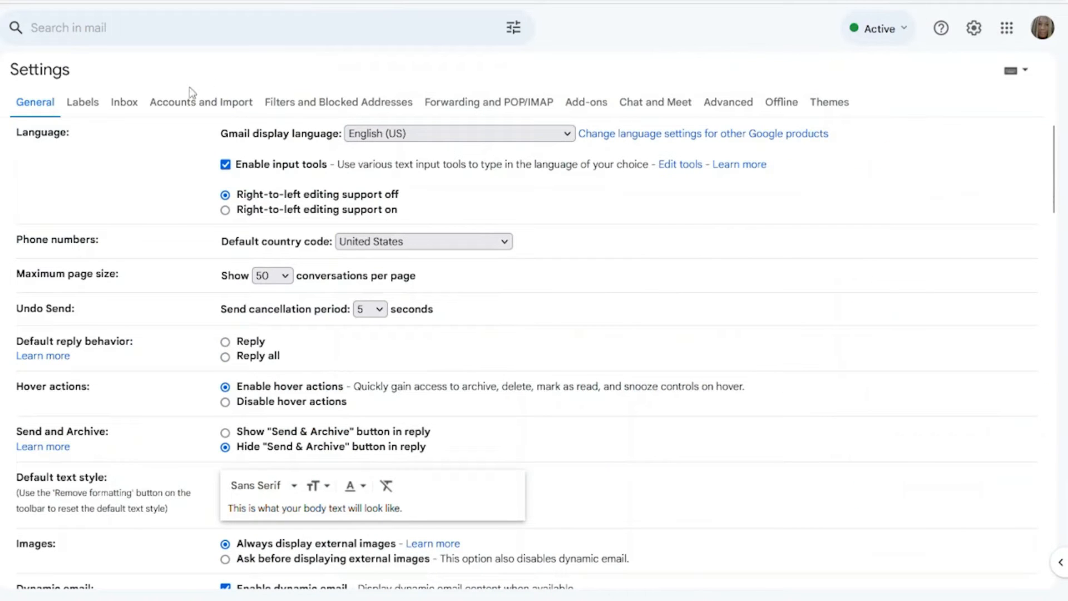
{"action": "mouse_move", "coordinate": [179, 109]}
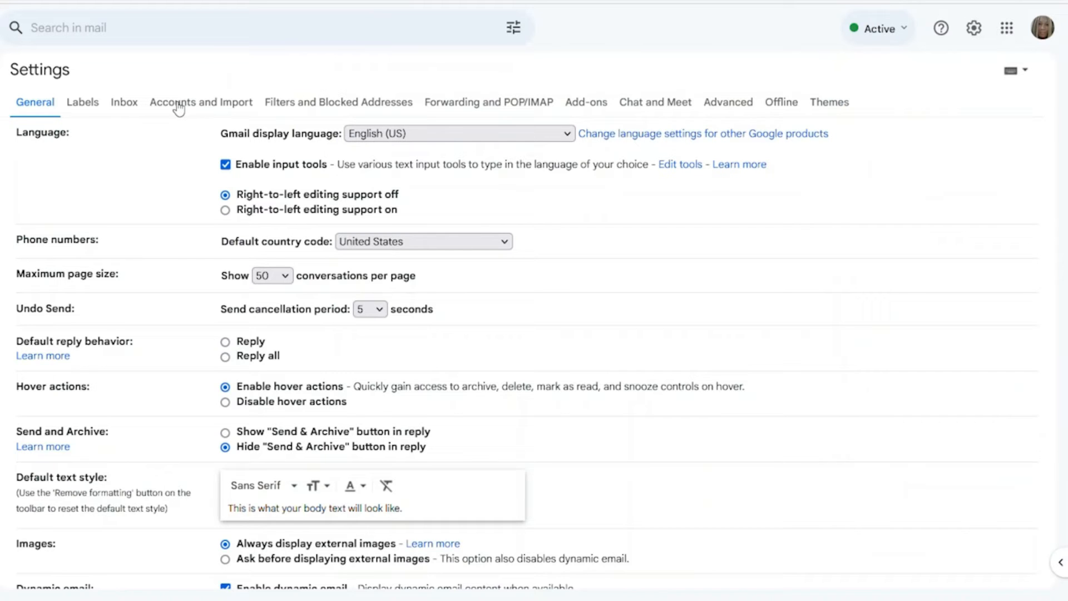
Show the Accounts and Import settings, scrolled down to the Send mail as section
{"action": "left_click", "coordinate": [200, 103]}
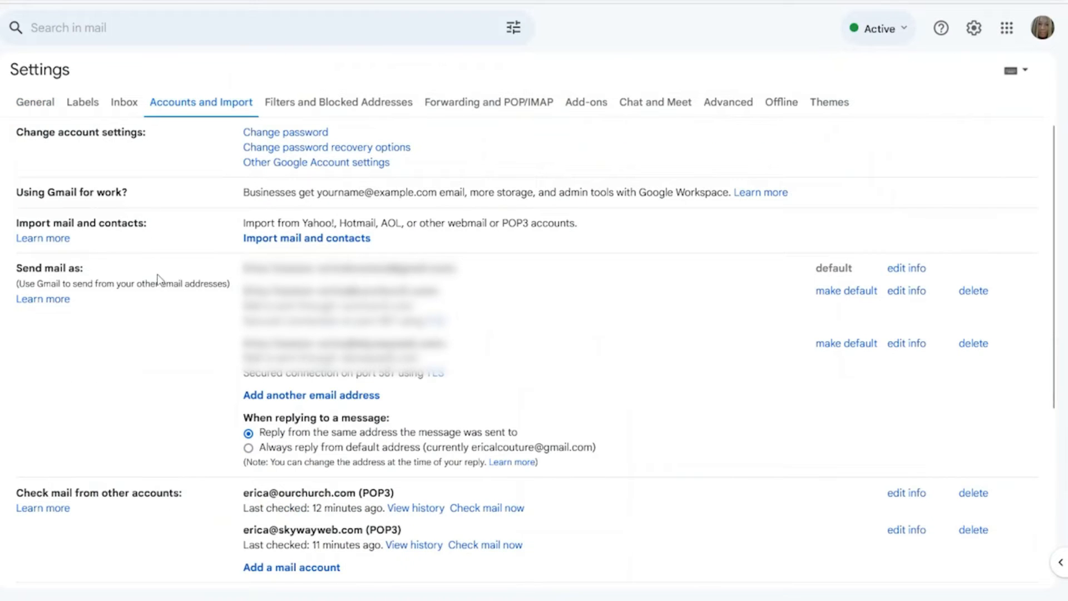
{"action": "scroll", "scroll_direction": "down", "scroll_amount": 3}
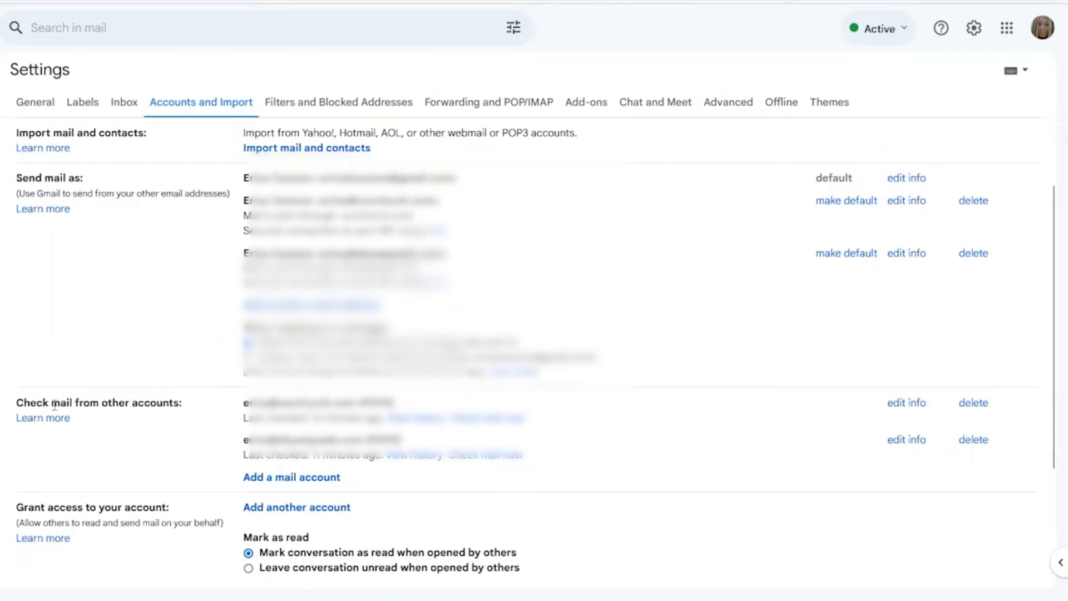
{"action": "mouse_move", "coordinate": [170, 444]}
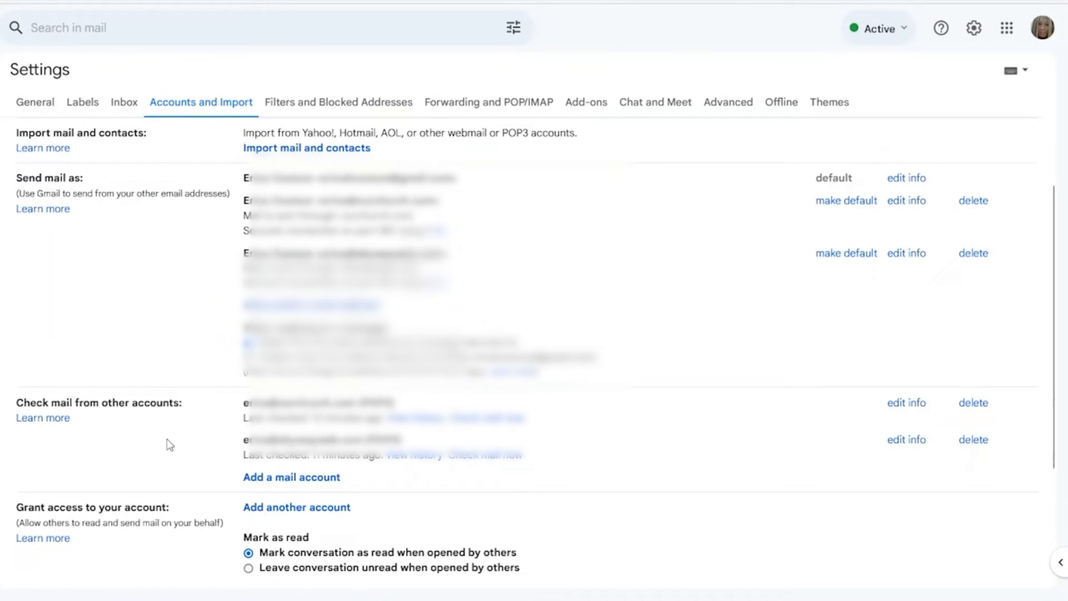
{"action": "mouse_move", "coordinate": [158, 276]}
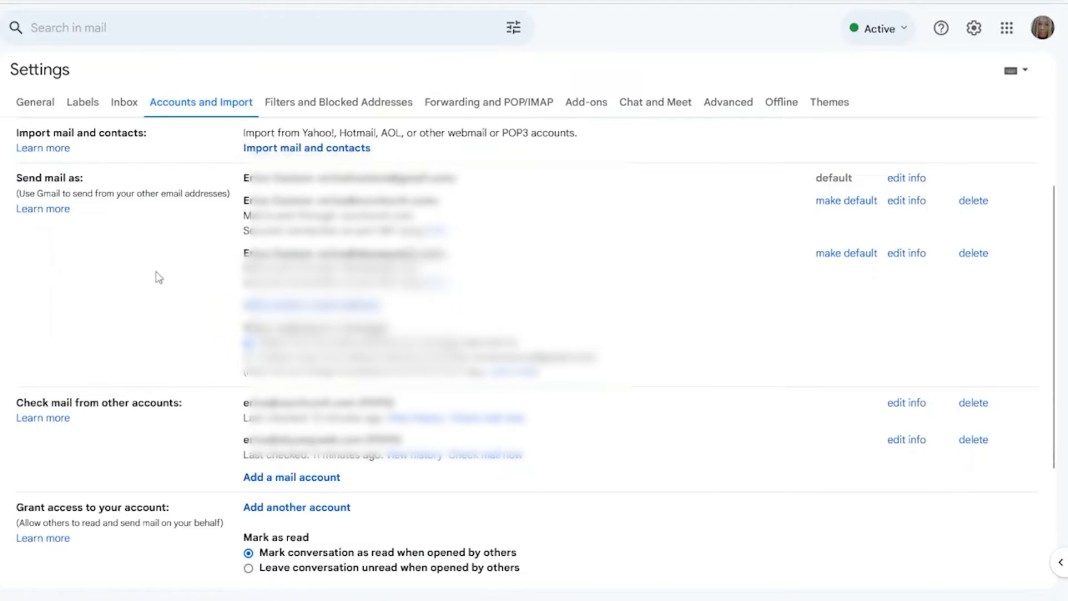
{"action": "mouse_move", "coordinate": [107, 269]}
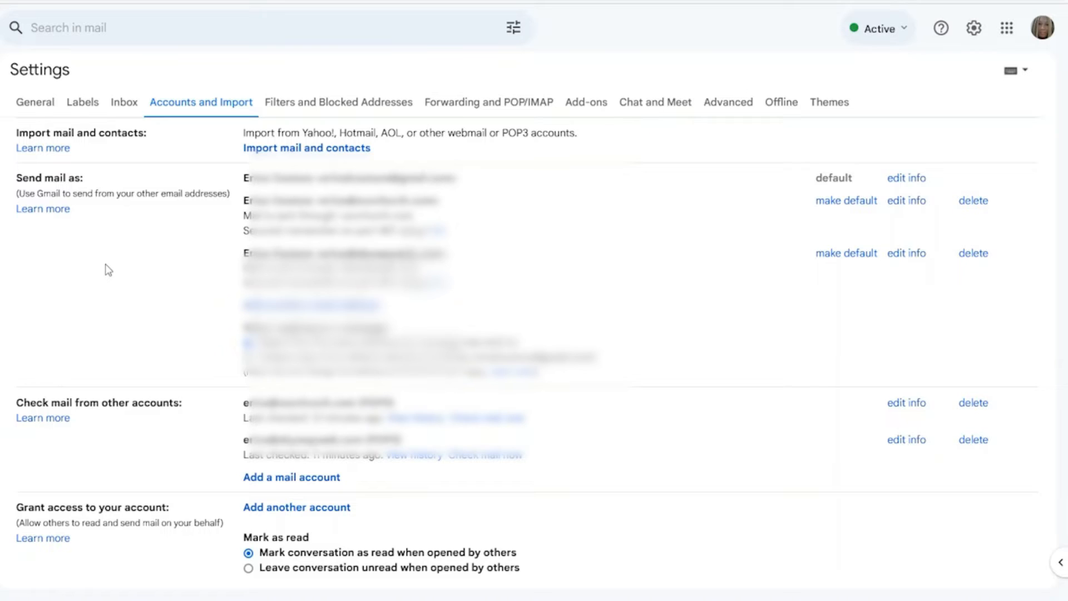
{"action": "mouse_move", "coordinate": [689, 206]}
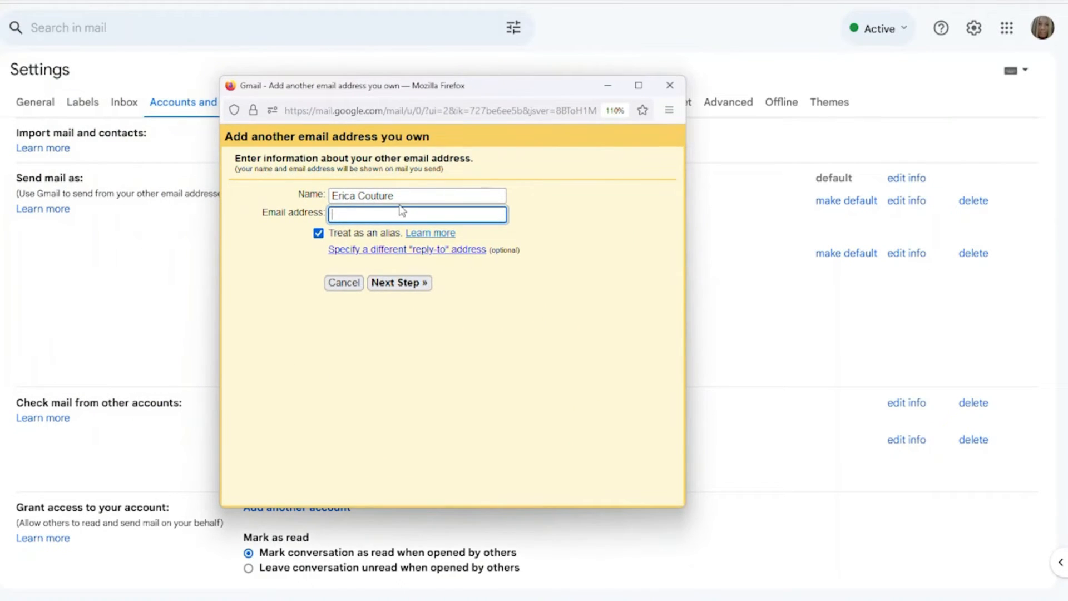
{"action": "mouse_move", "coordinate": [400, 209]}
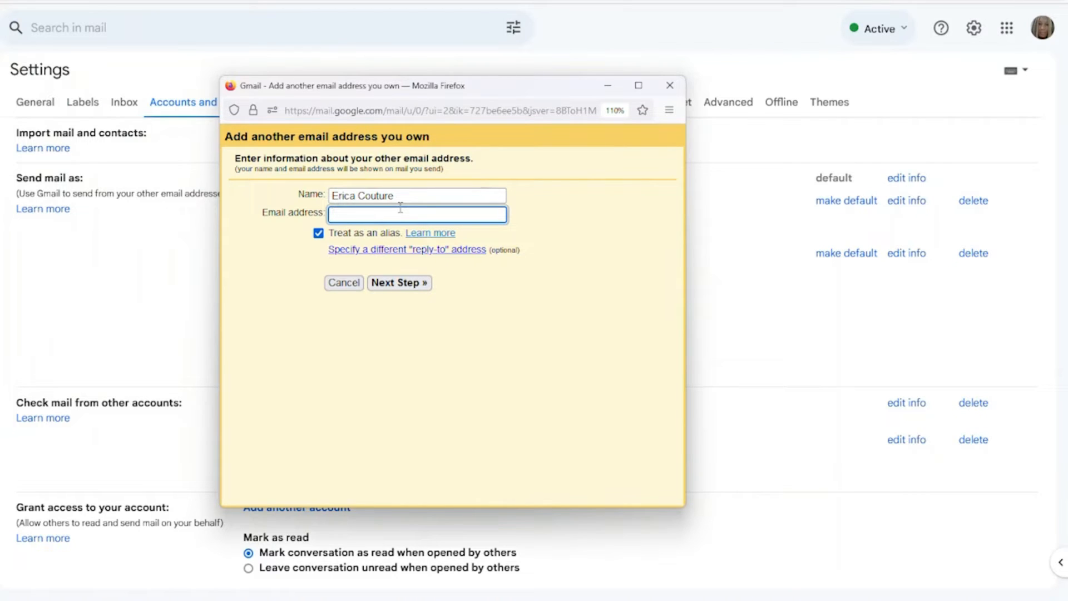
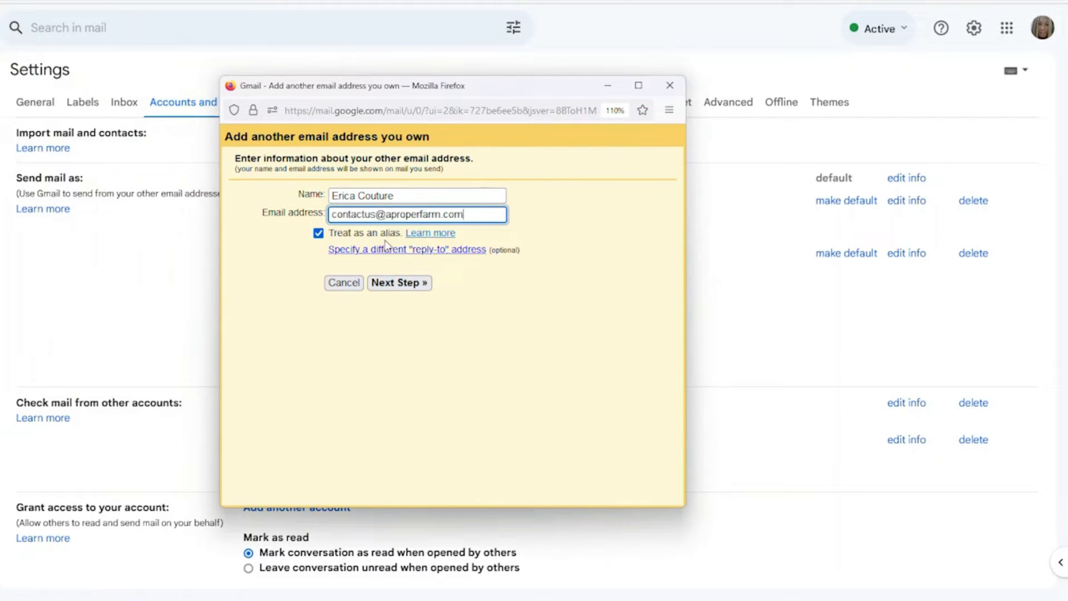
{"action": "mouse_move", "coordinate": [434, 355]}
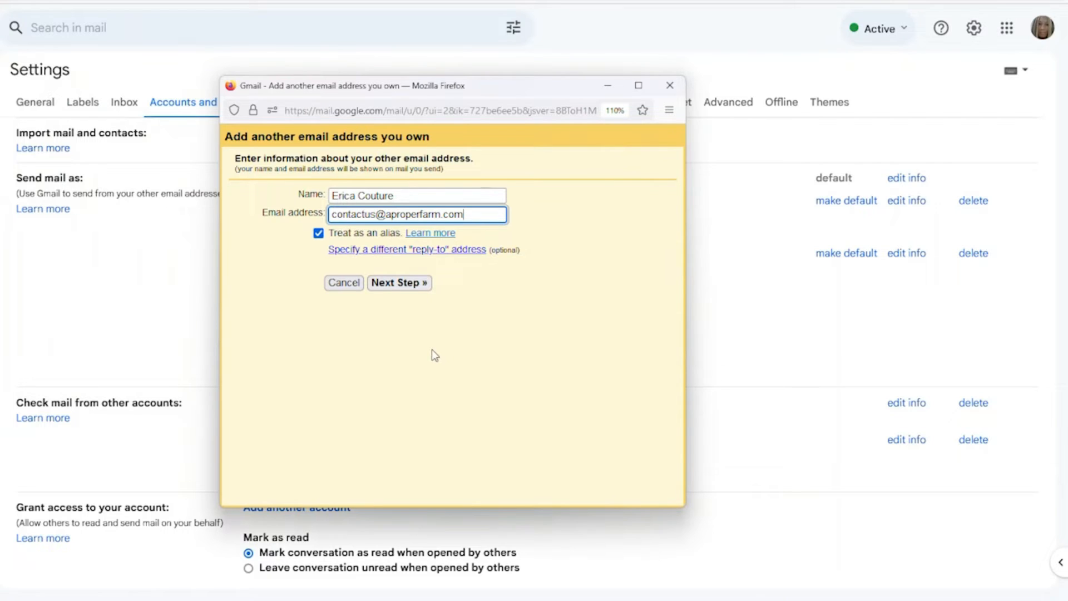
{"action": "left_click", "coordinate": [399, 282]}
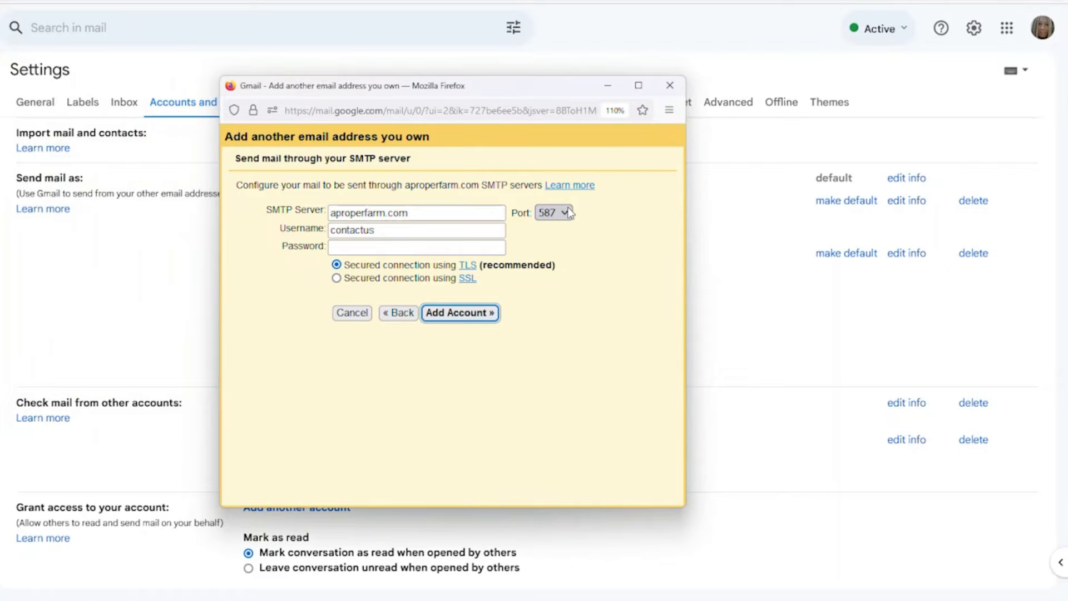
{"action": "left_click", "coordinate": [553, 212]}
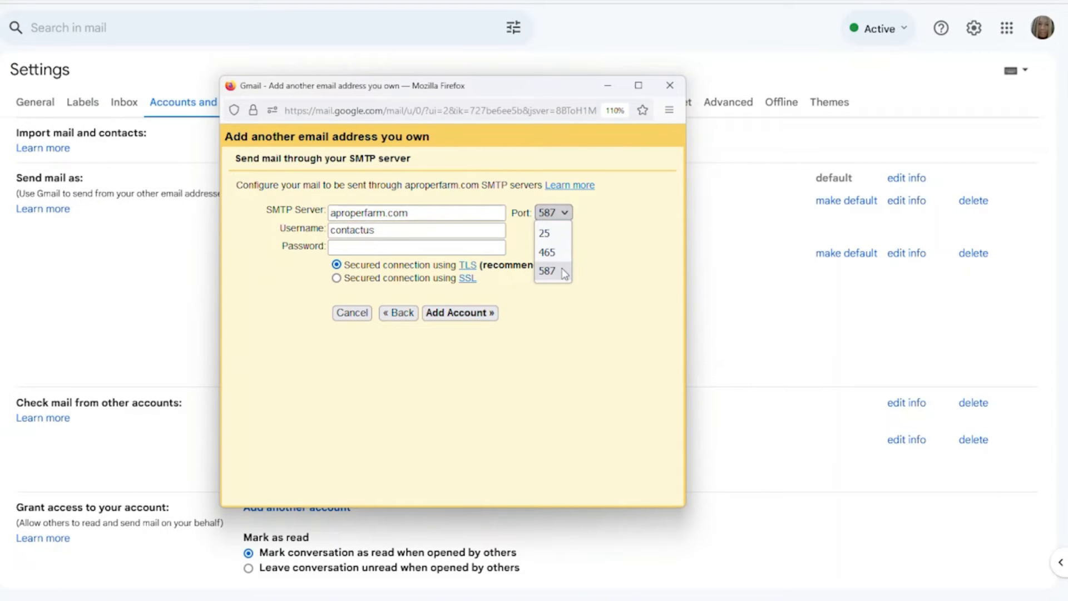
{"action": "left_click", "coordinate": [547, 271]}
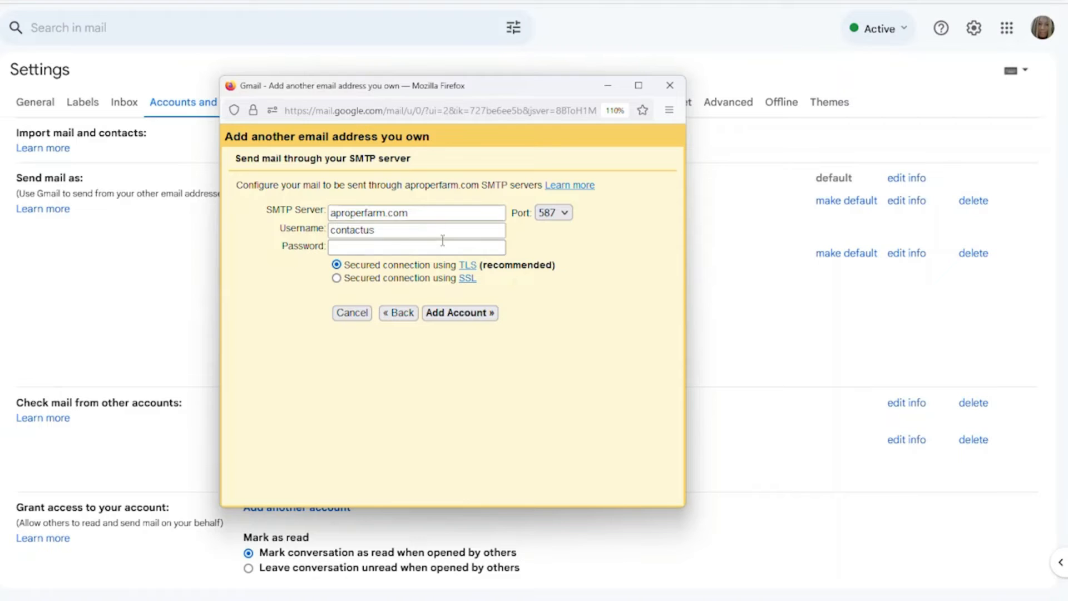
{"action": "left_click", "coordinate": [416, 230]}
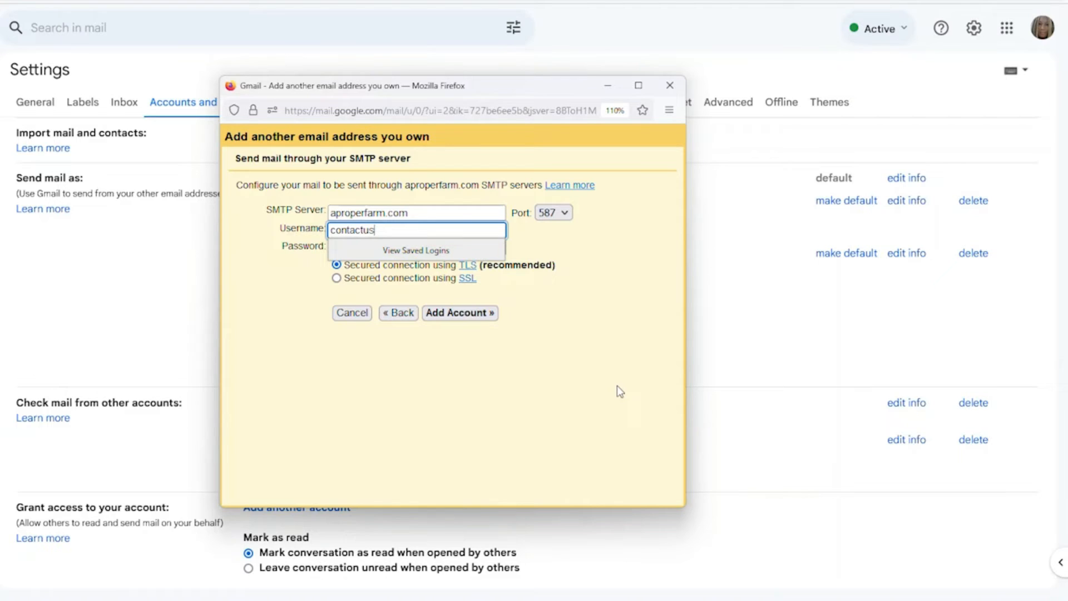
{"action": "type", "text": "@"}
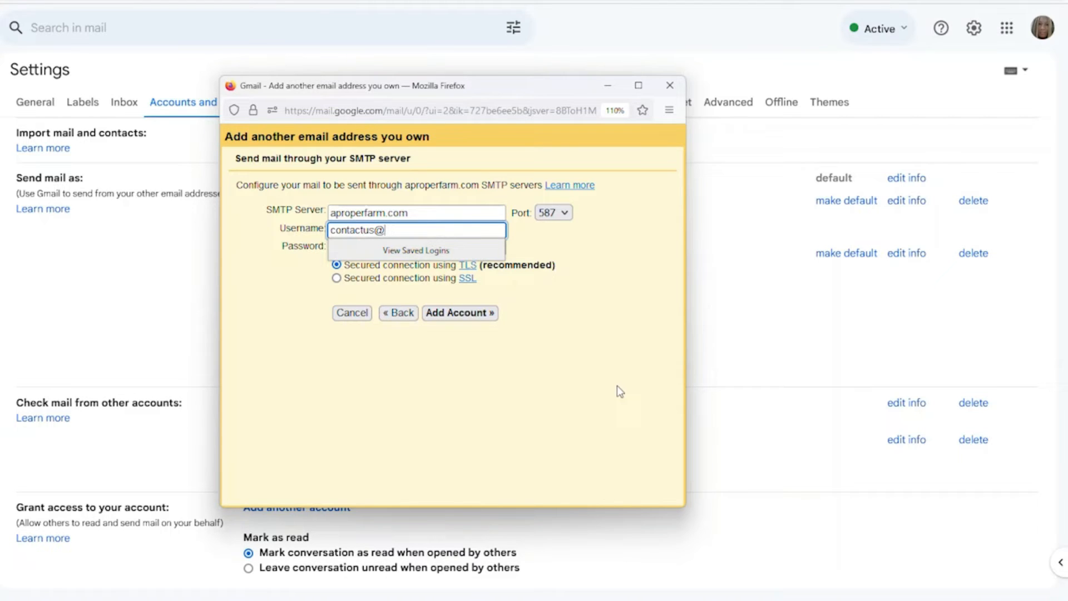
{"action": "type", "text": "aproperfarm.com"}
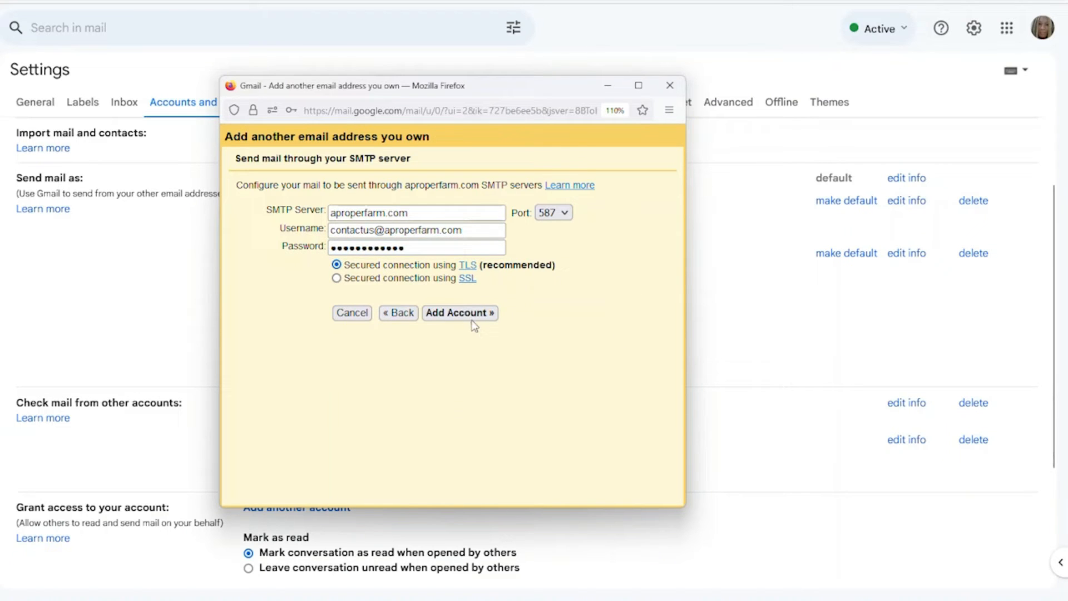
Submit the outgoing server settings and decline saving the login in Firefox
{"action": "left_click", "coordinate": [460, 312]}
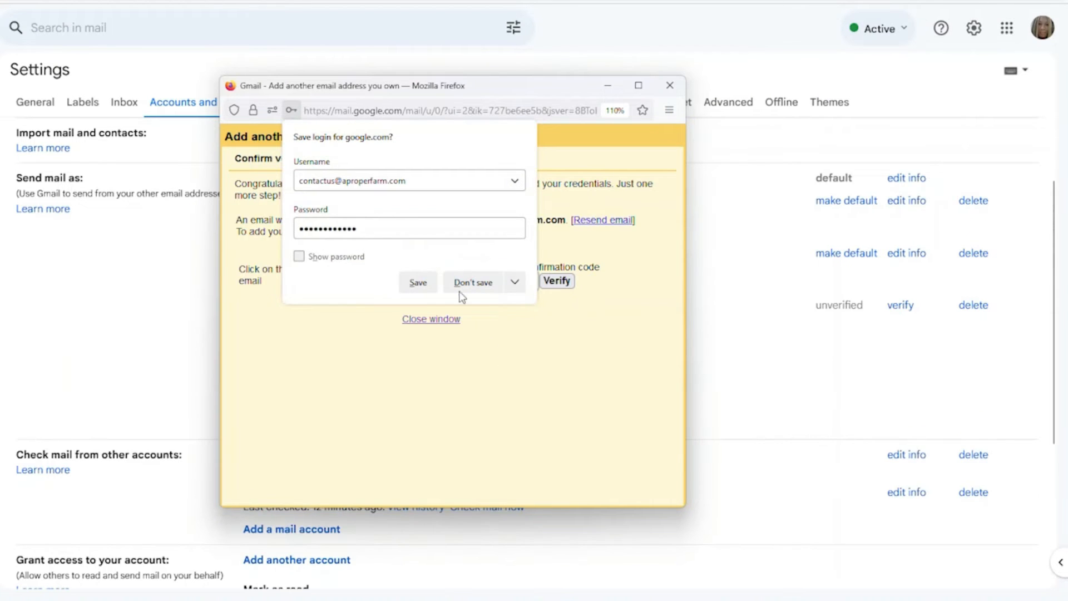
{"action": "left_click", "coordinate": [473, 283]}
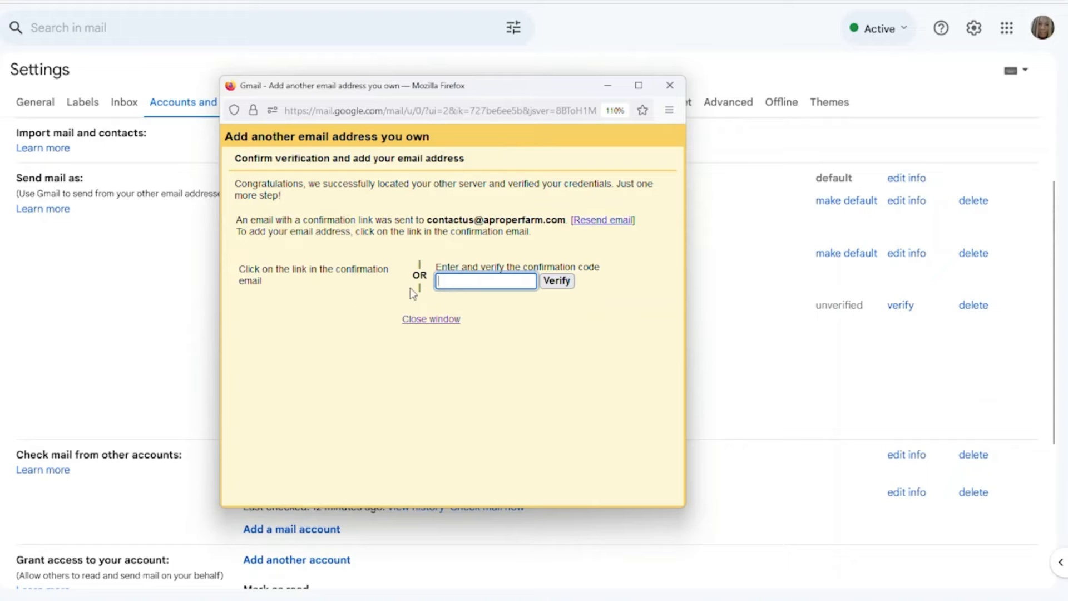
{"action": "mouse_move", "coordinate": [496, 297]}
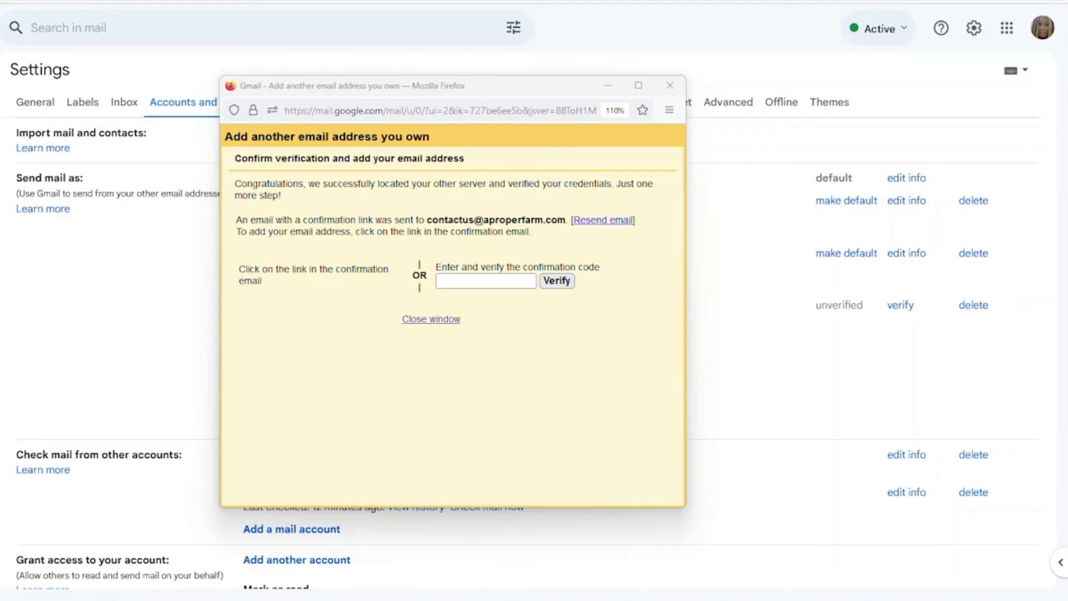
{"action": "mouse_move", "coordinate": [513, 301]}
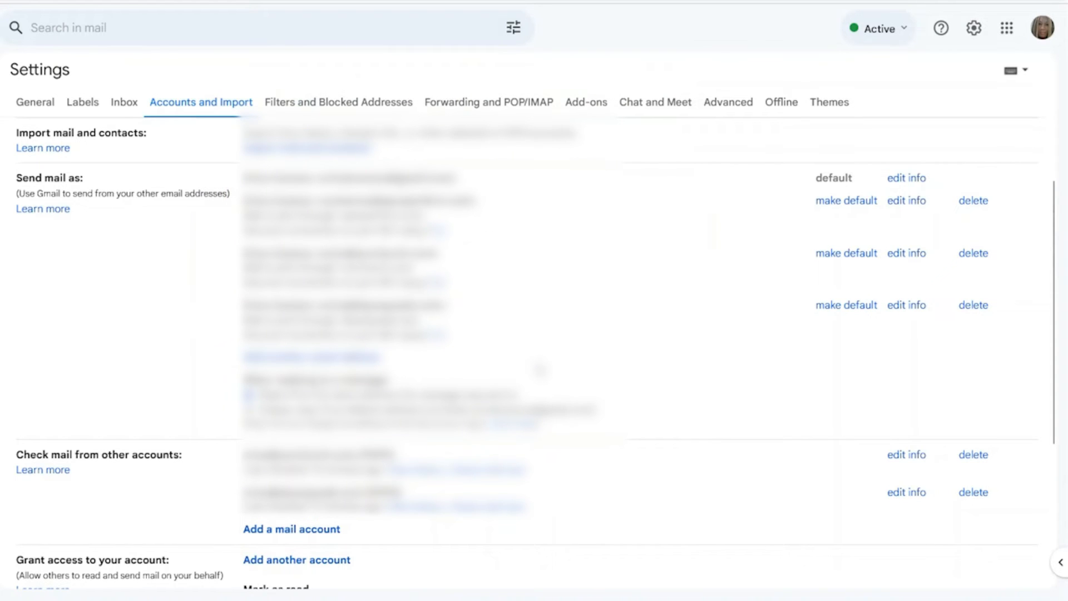
{"action": "scroll", "scroll_direction": "down", "scroll_amount": 3}
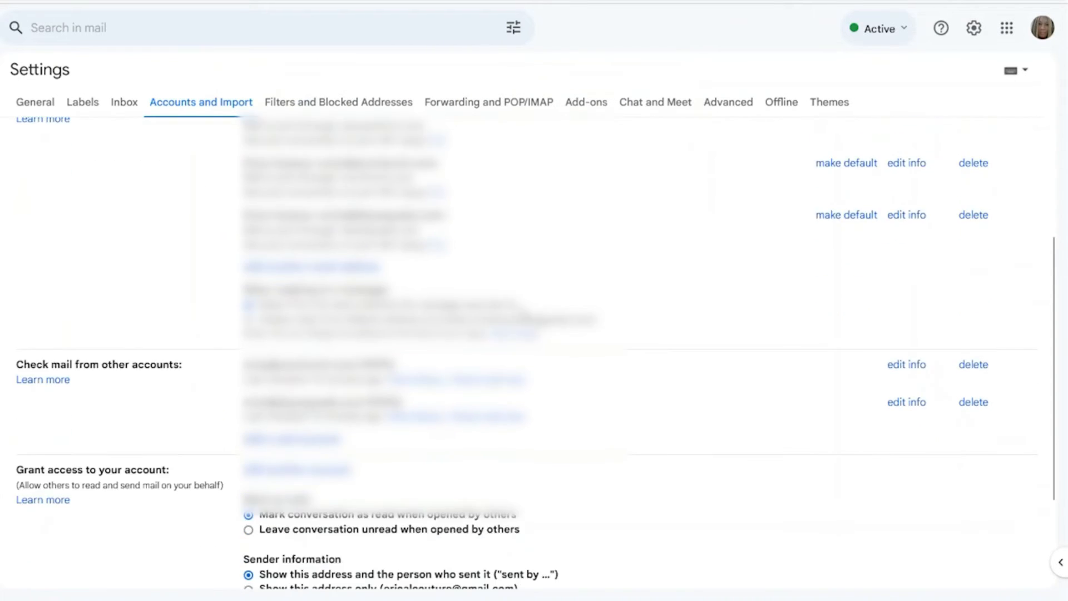
{"action": "scroll", "scroll_direction": "down", "scroll_amount": 3}
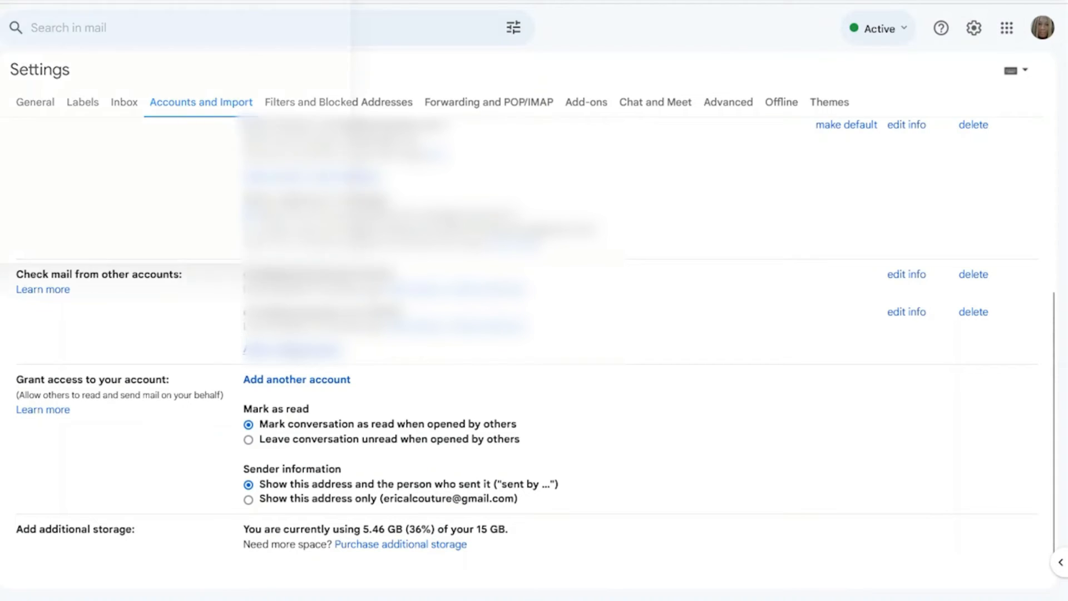
{"action": "left_click", "coordinate": [297, 379]}
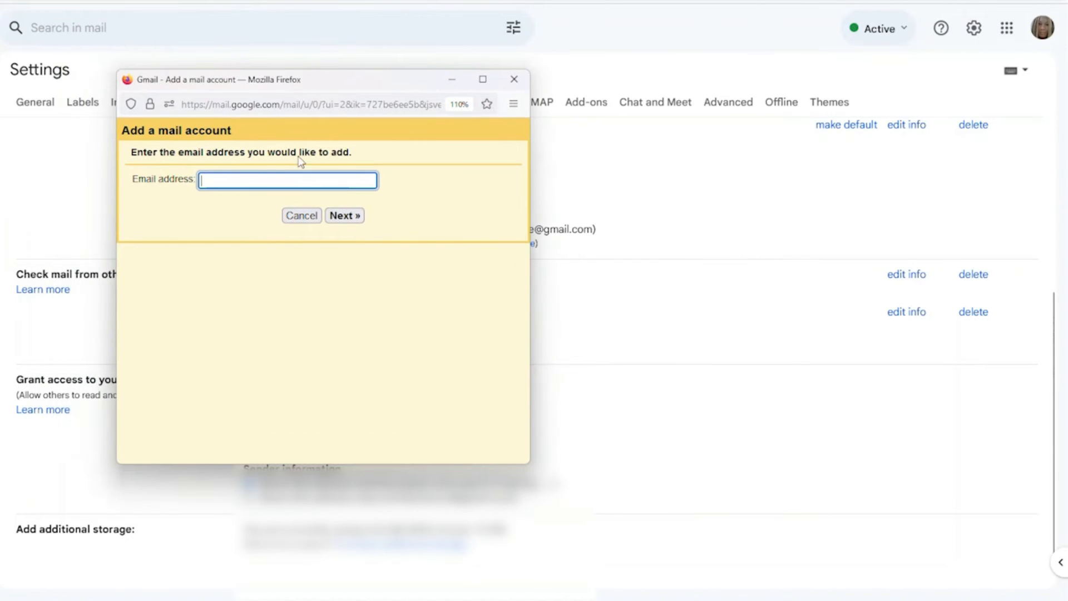
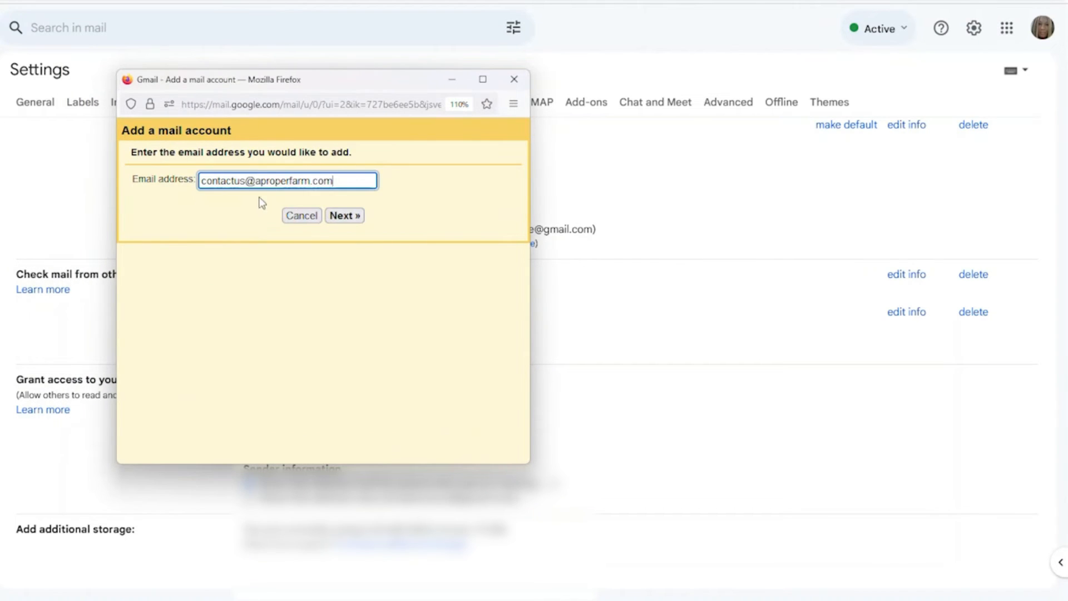
{"action": "left_click", "coordinate": [344, 216]}
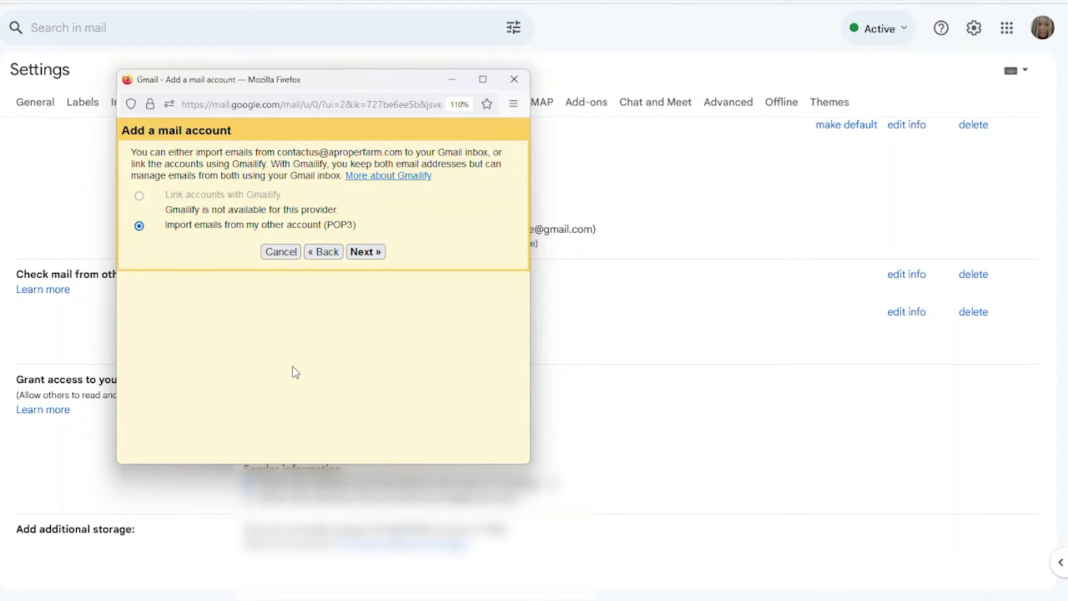
{"action": "mouse_move", "coordinate": [332, 343]}
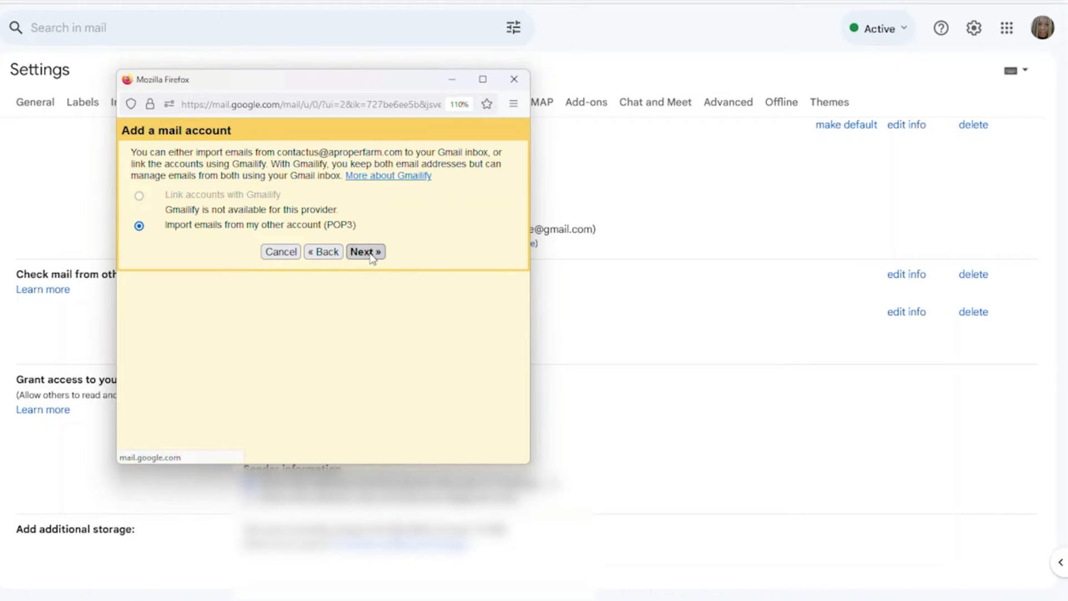
{"action": "left_click", "coordinate": [365, 252]}
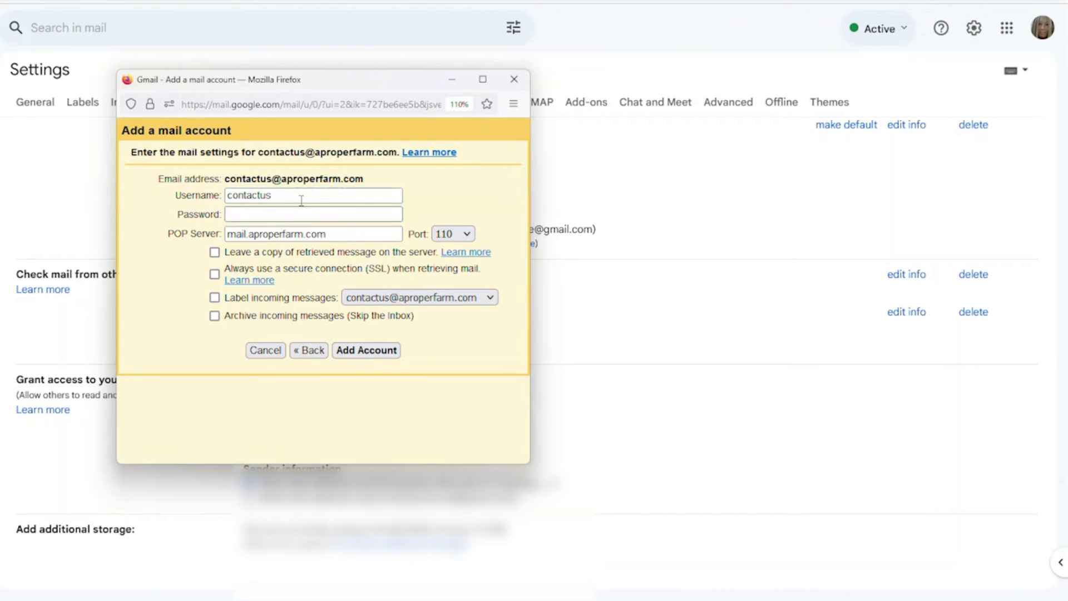
{"action": "left_click", "coordinate": [313, 194]}
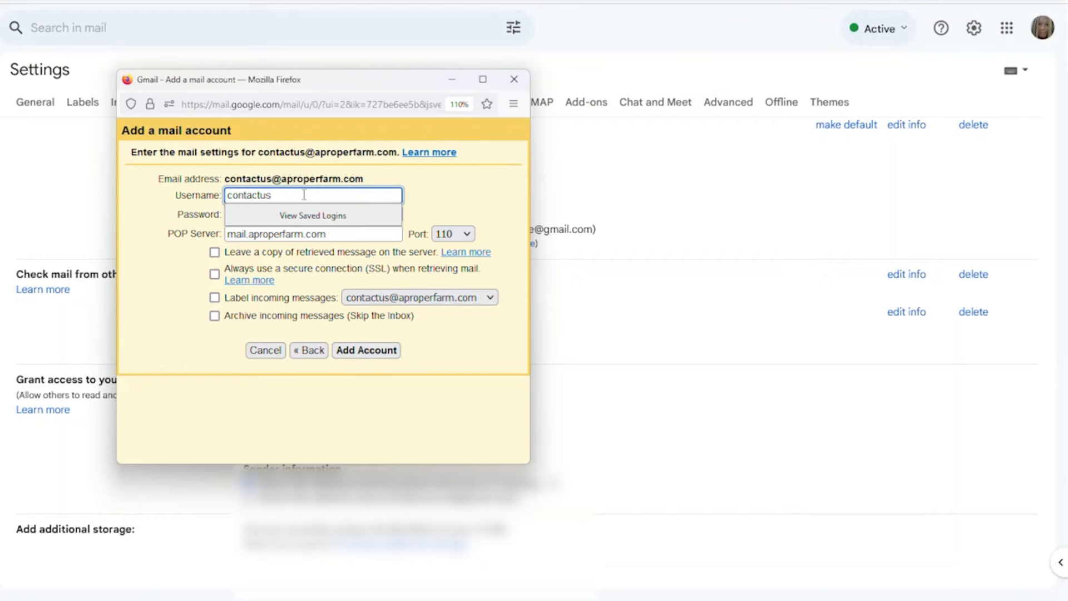
{"action": "type", "text": "@"}
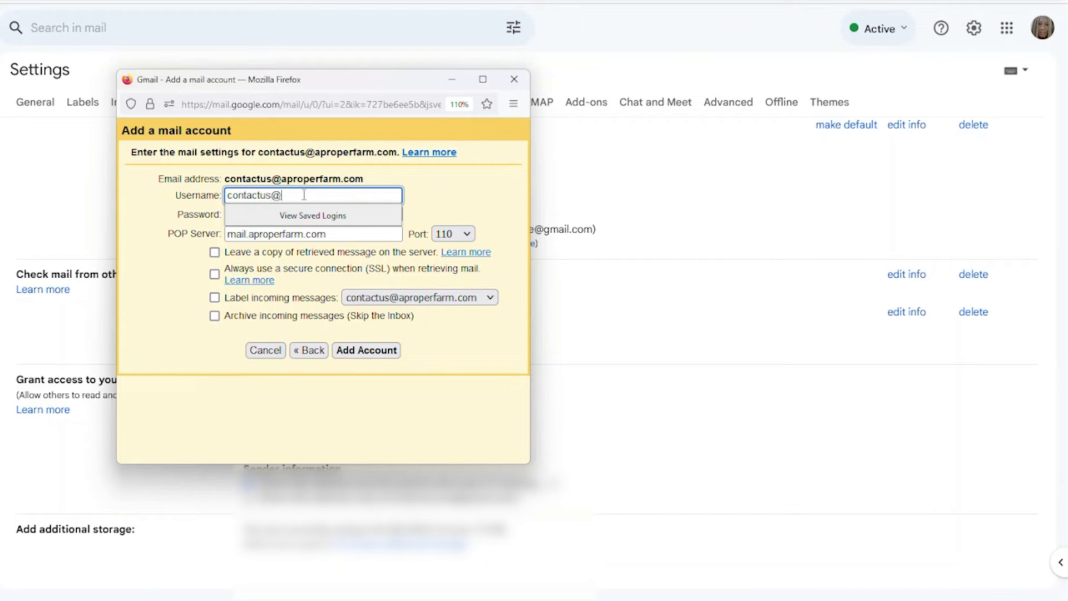
{"action": "type", "text": "aproperfarm.com"}
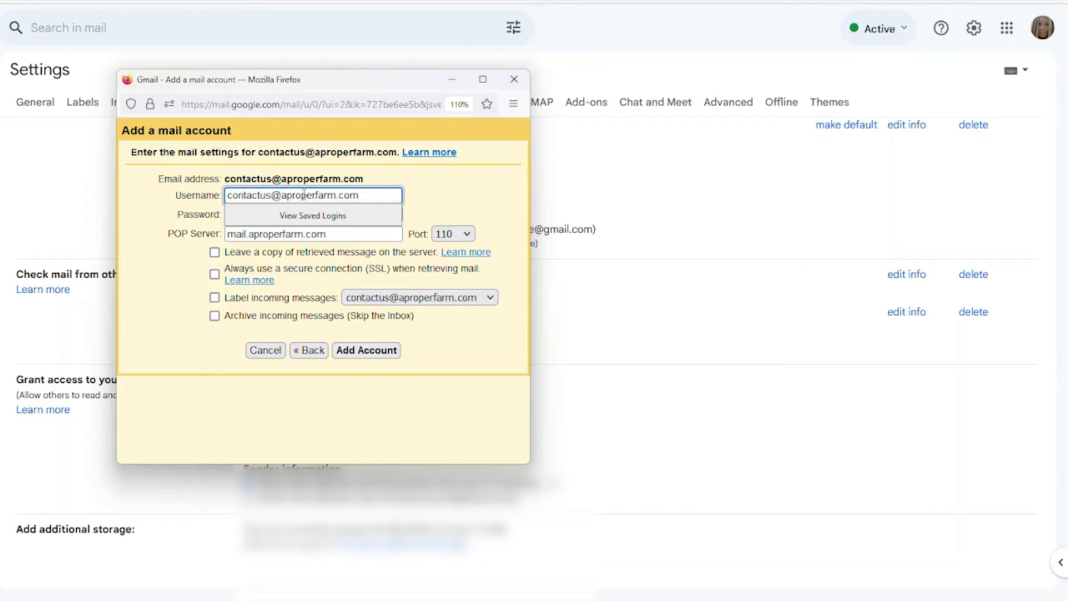
{"action": "left_click", "coordinate": [313, 213]}
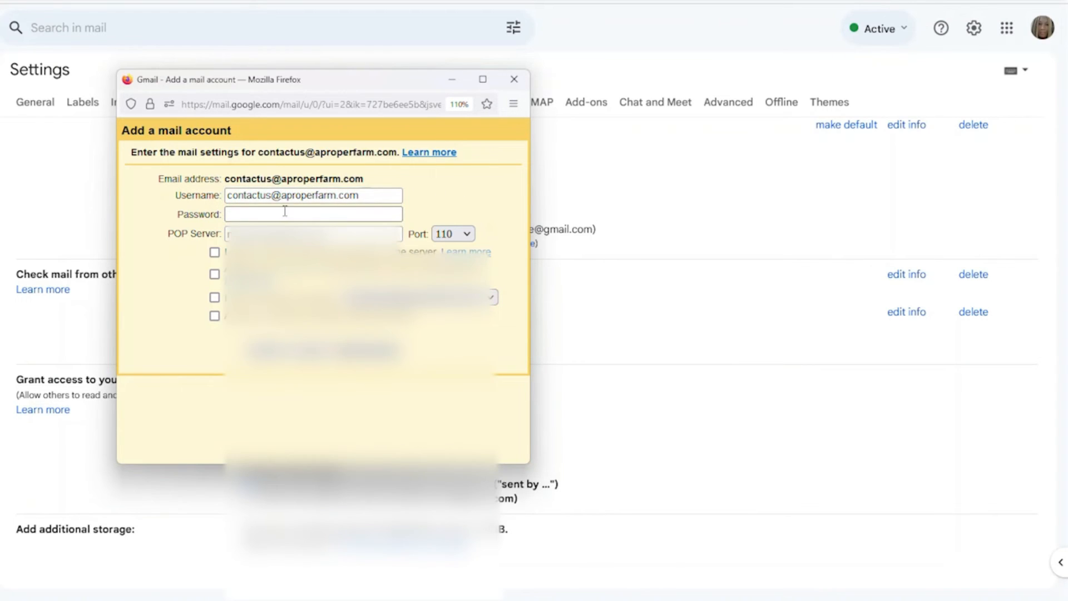
{"action": "left_click", "coordinate": [313, 213]}
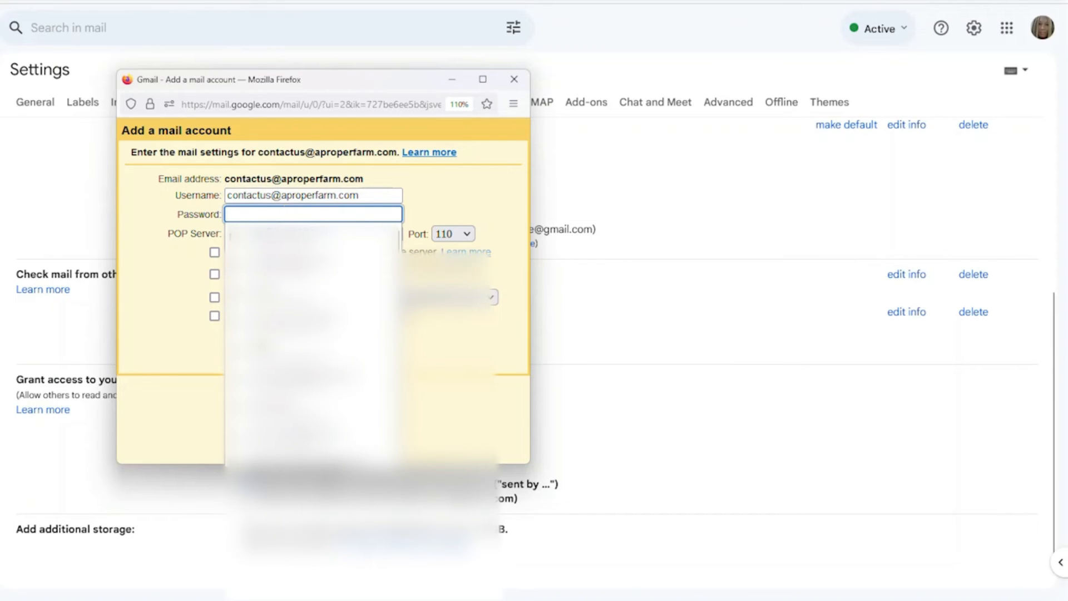
{"action": "left_click", "coordinate": [313, 233]}
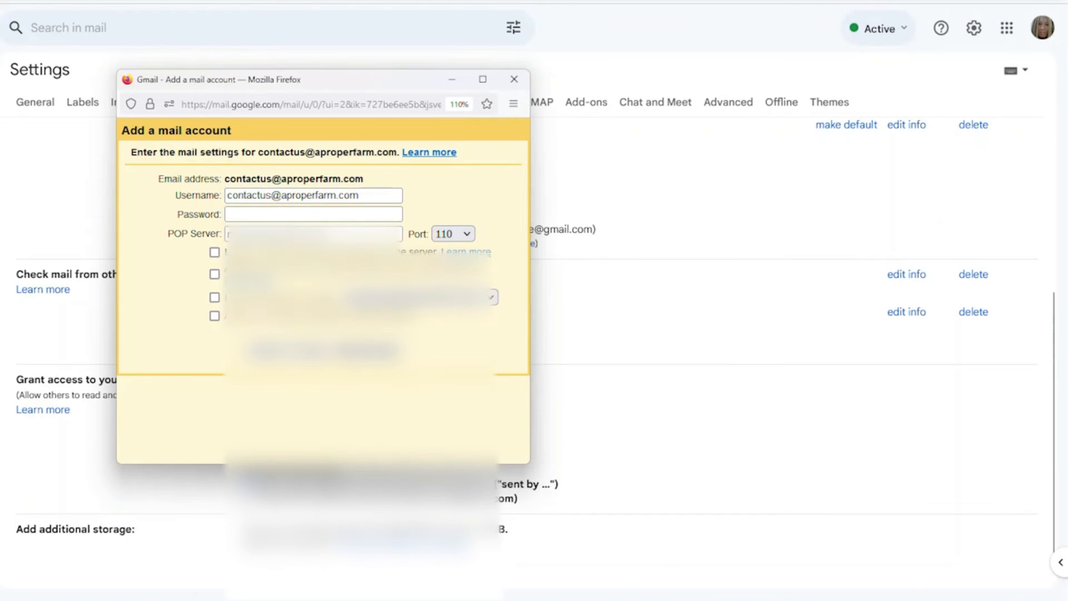
Set POP server mail.aproperfarm.com with port 110 and add the account
{"action": "type", "text": "mail.aproperfarm.com"}
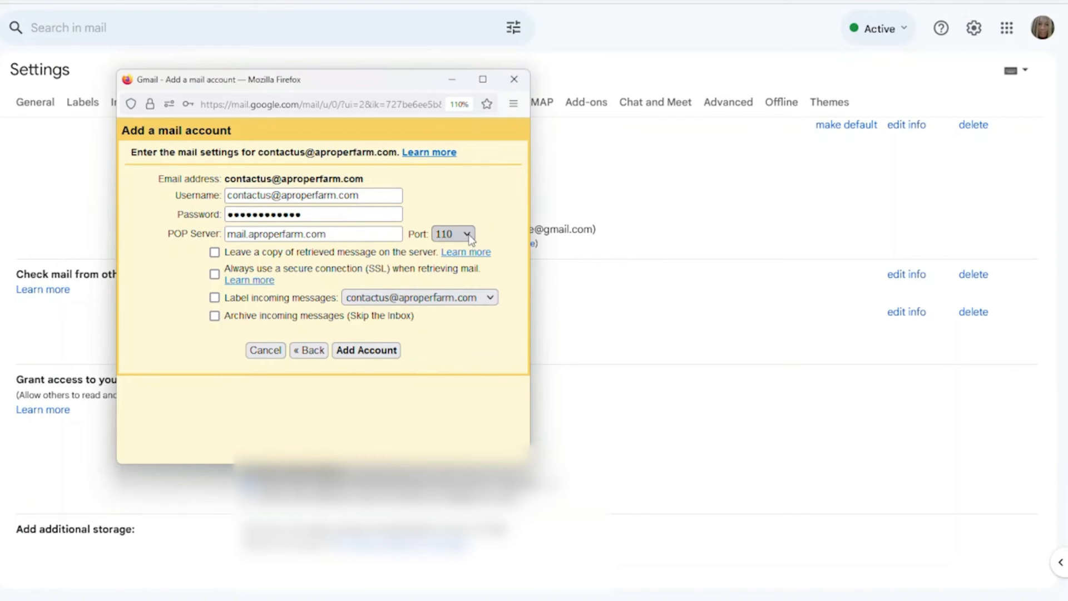
{"action": "left_click", "coordinate": [453, 234]}
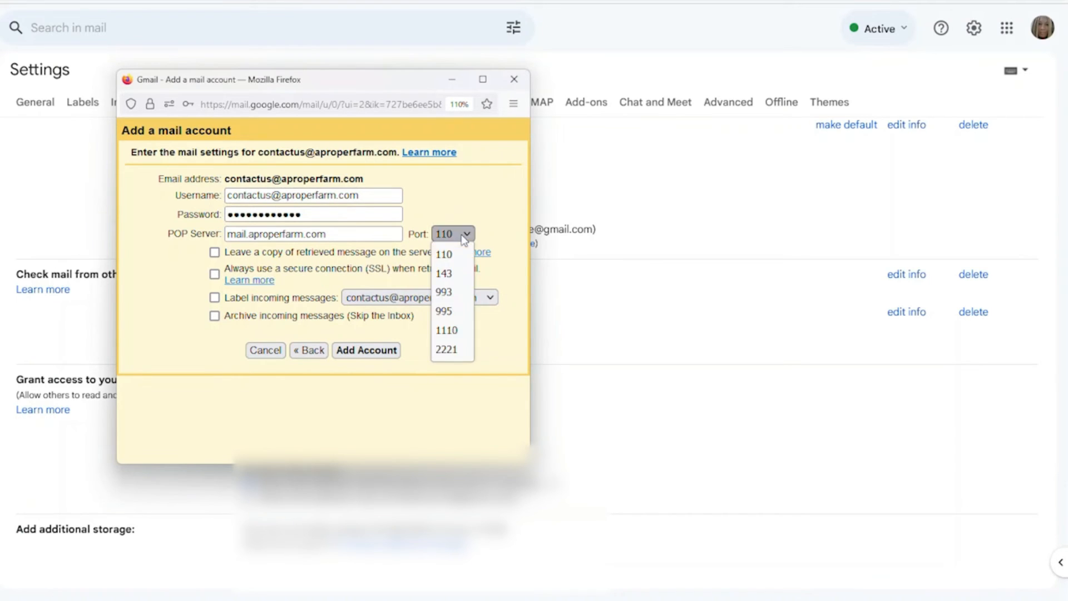
{"action": "left_click", "coordinate": [443, 254]}
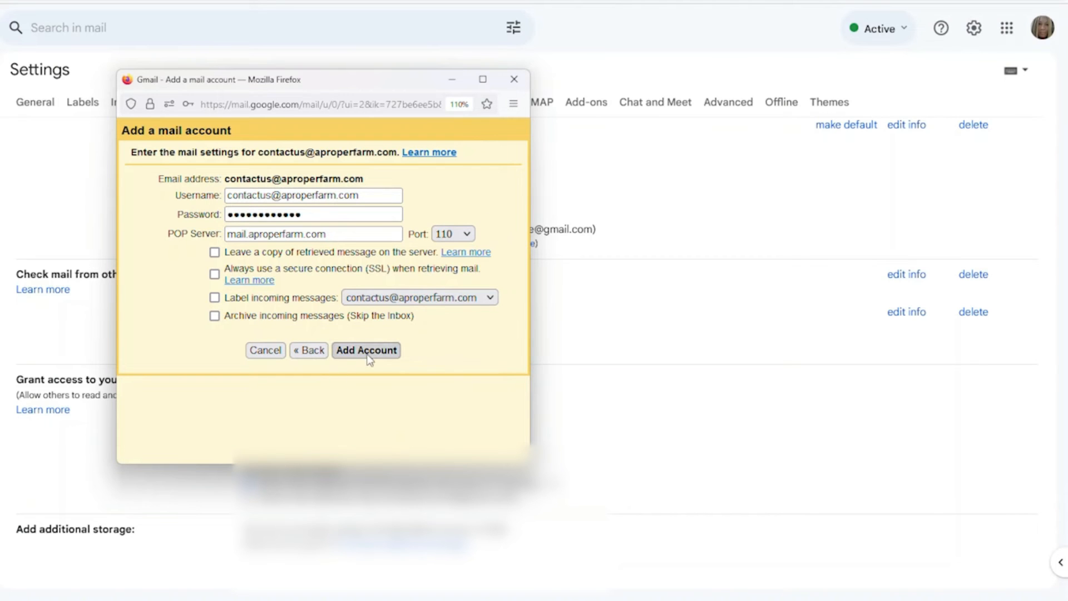
{"action": "left_click", "coordinate": [366, 349]}
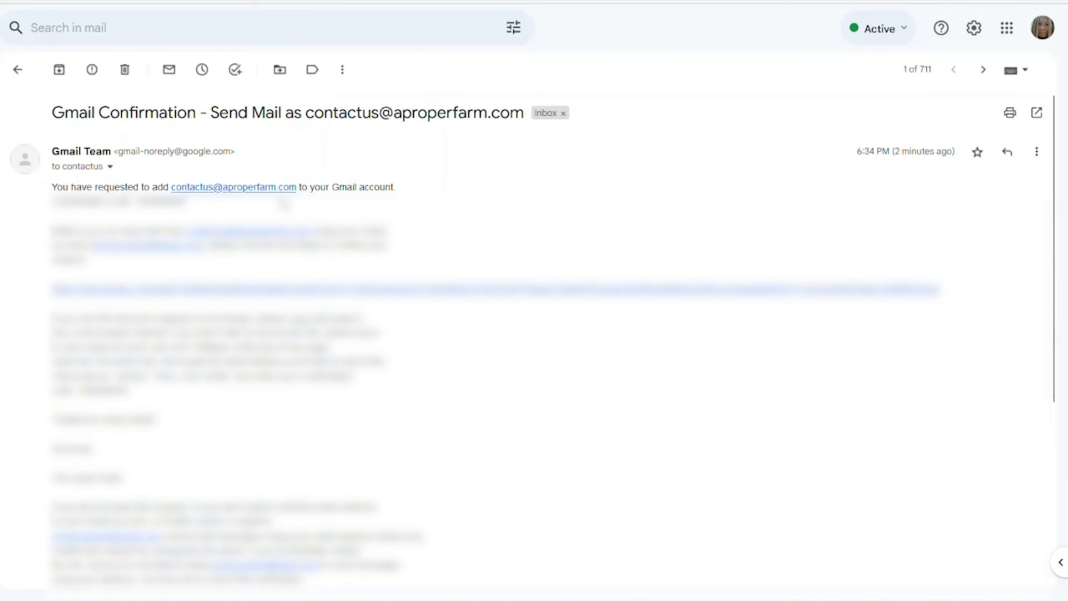
{"action": "mouse_move", "coordinate": [786, 182]}
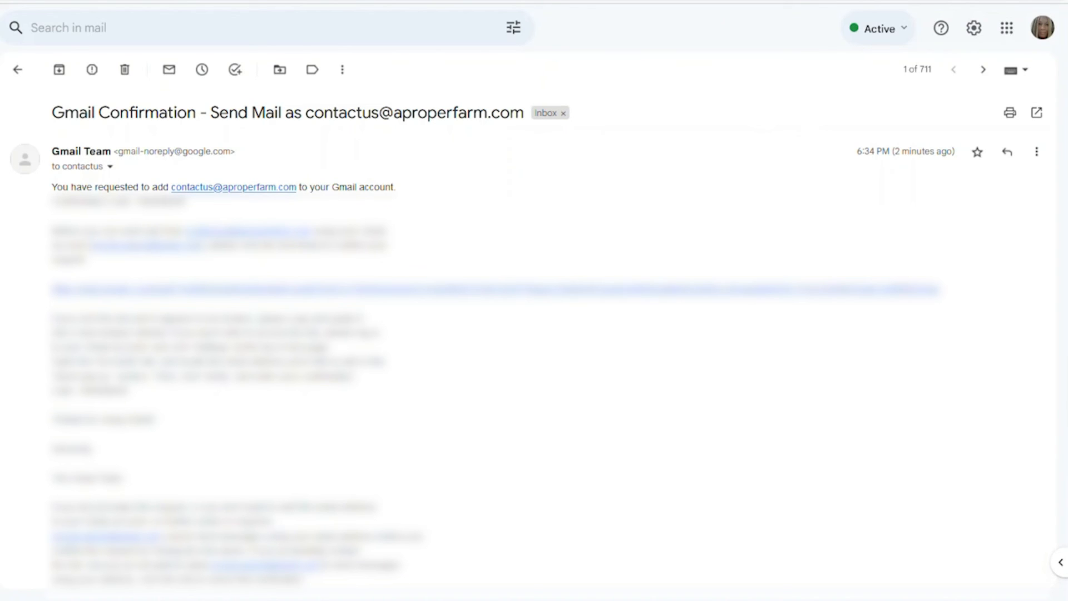
Return to the inbox, where the new 'Test' message has arrived
{"action": "left_click", "coordinate": [17, 70]}
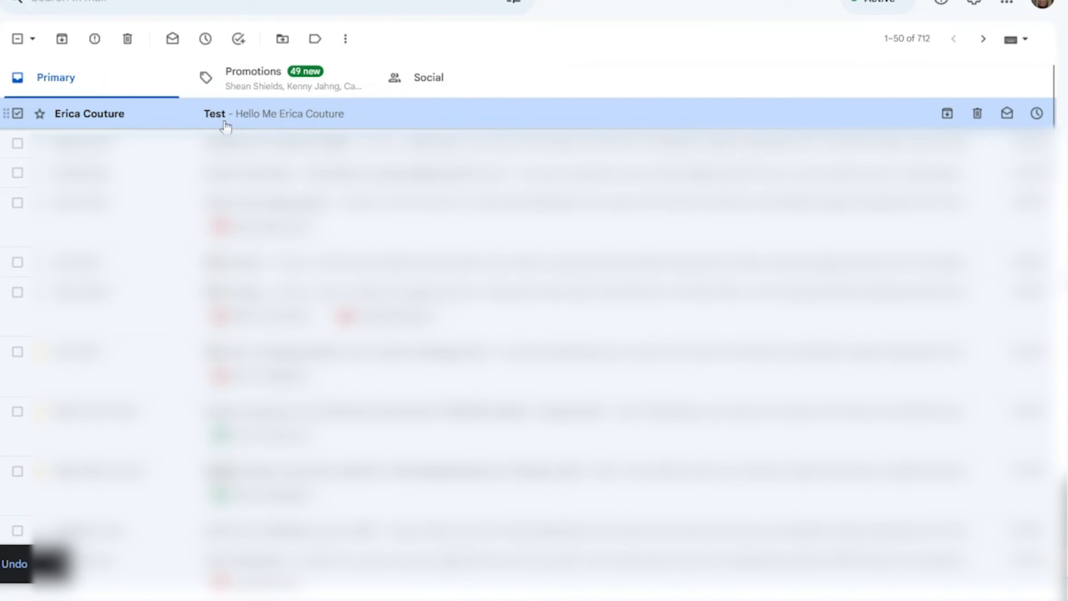
{"action": "mouse_move", "coordinate": [276, 124]}
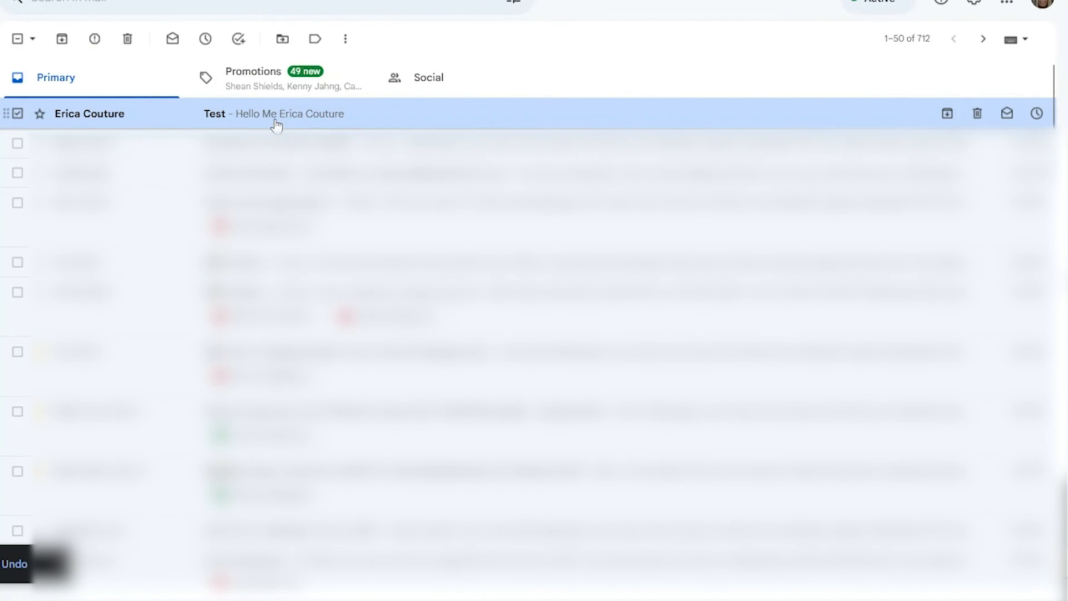
{"action": "left_click", "coordinate": [289, 113]}
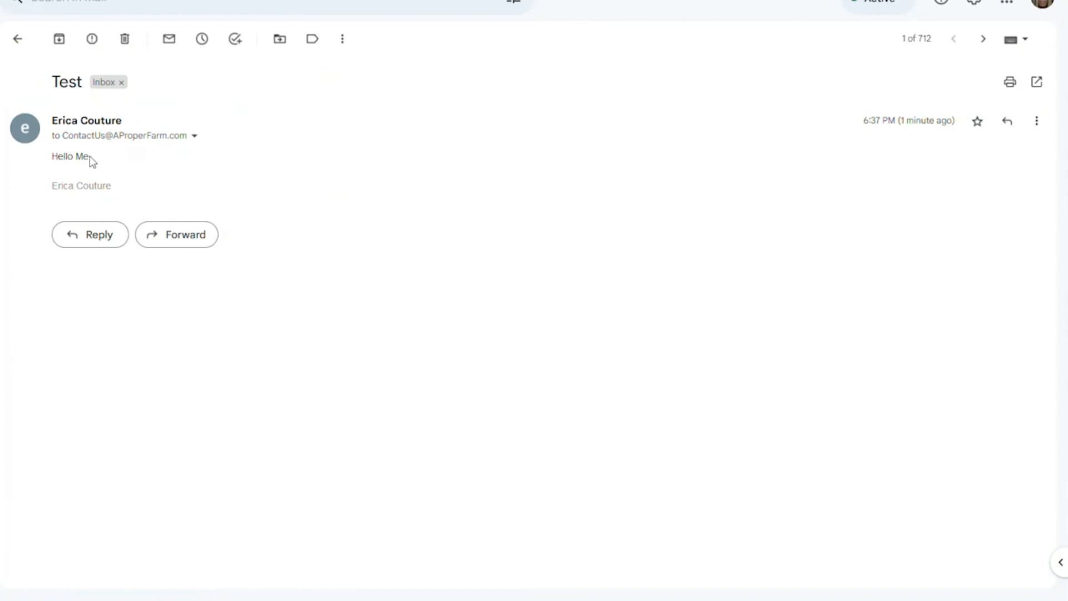
{"action": "mouse_move", "coordinate": [173, 151]}
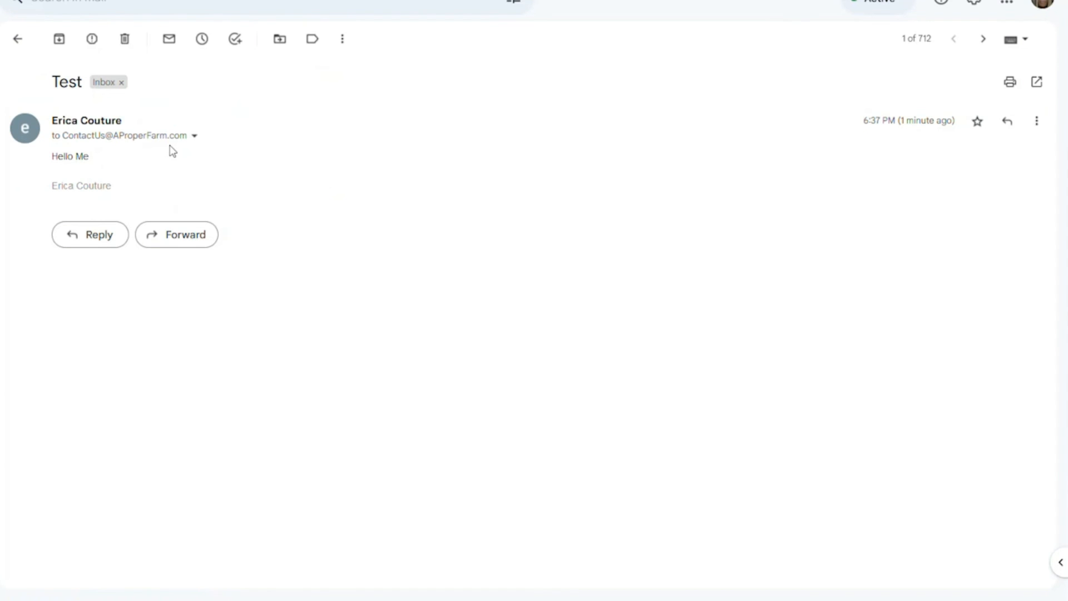
{"action": "left_click", "coordinate": [1009, 122]}
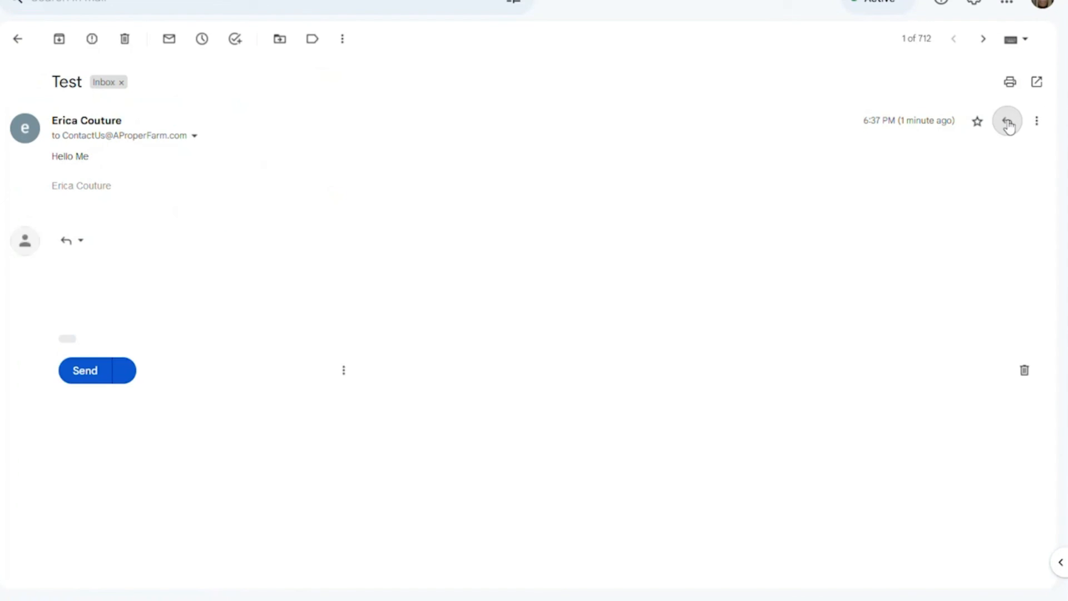
{"action": "left_click", "coordinate": [1008, 121]}
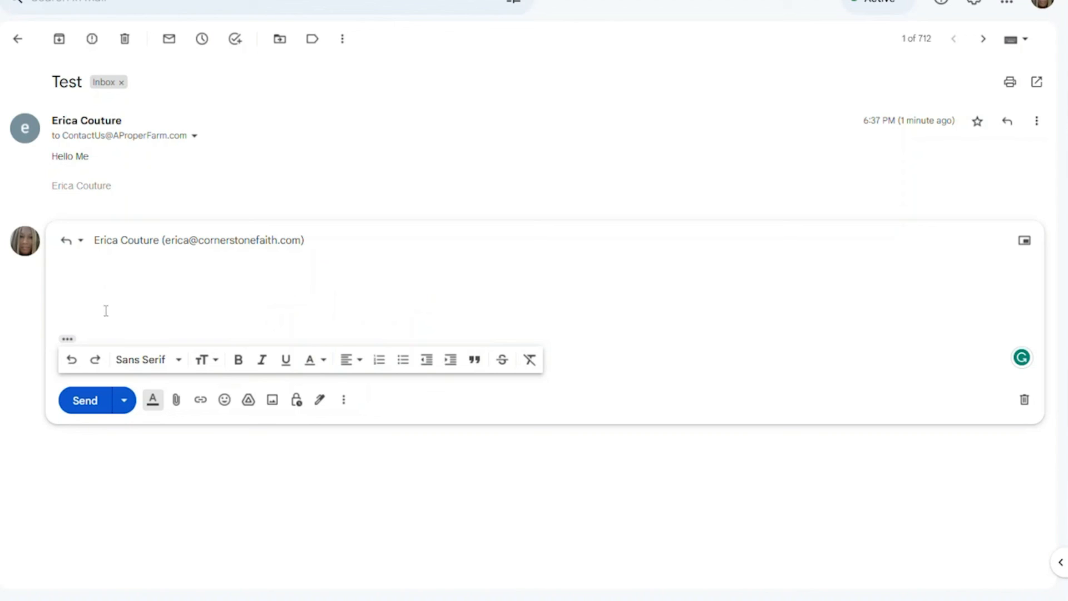
{"action": "mouse_move", "coordinate": [240, 302]}
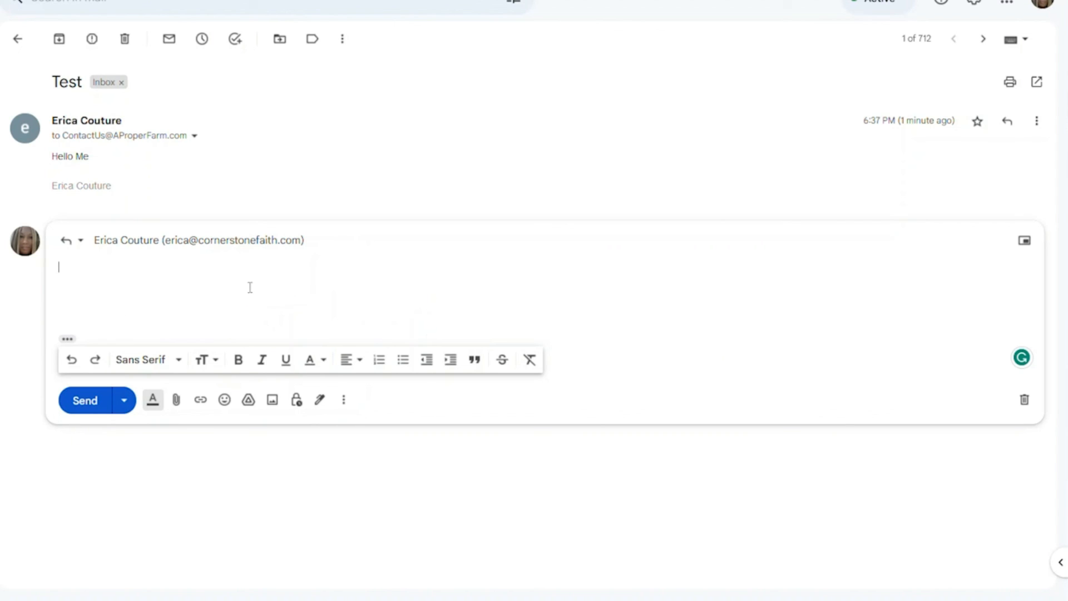
{"action": "type", "text": "Hello Erica"}
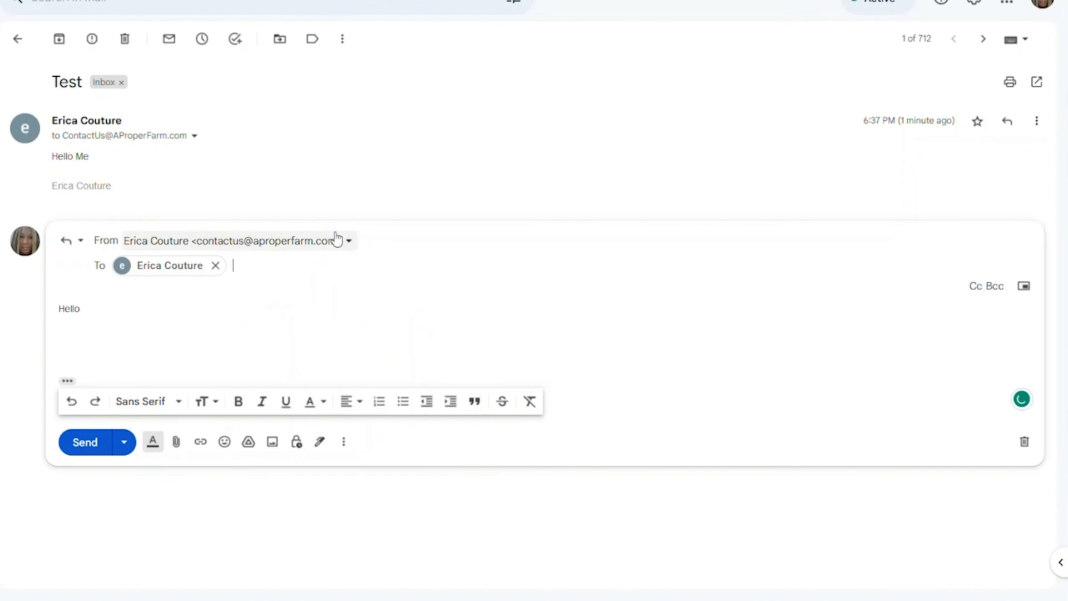
{"action": "mouse_move", "coordinate": [276, 249]}
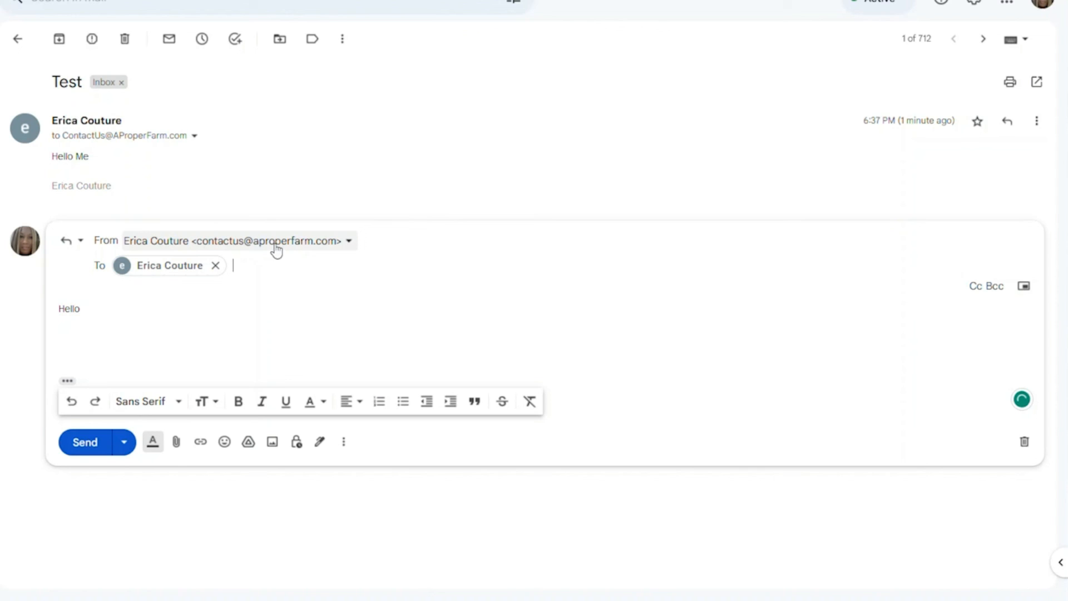
{"action": "mouse_move", "coordinate": [332, 255]}
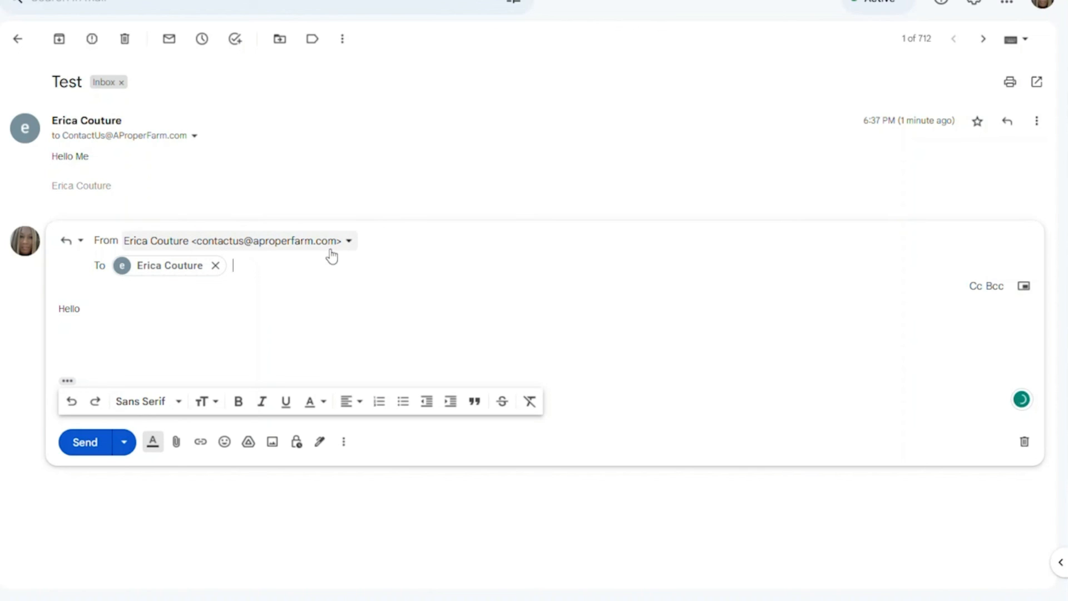
{"action": "mouse_move", "coordinate": [362, 254]}
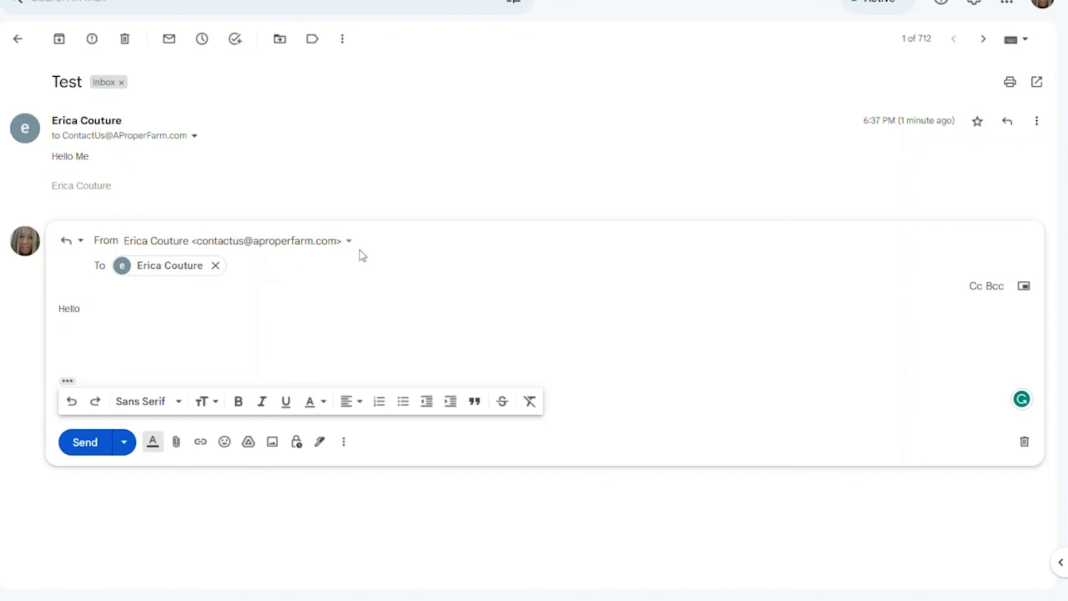
{"action": "mouse_move", "coordinate": [101, 399]}
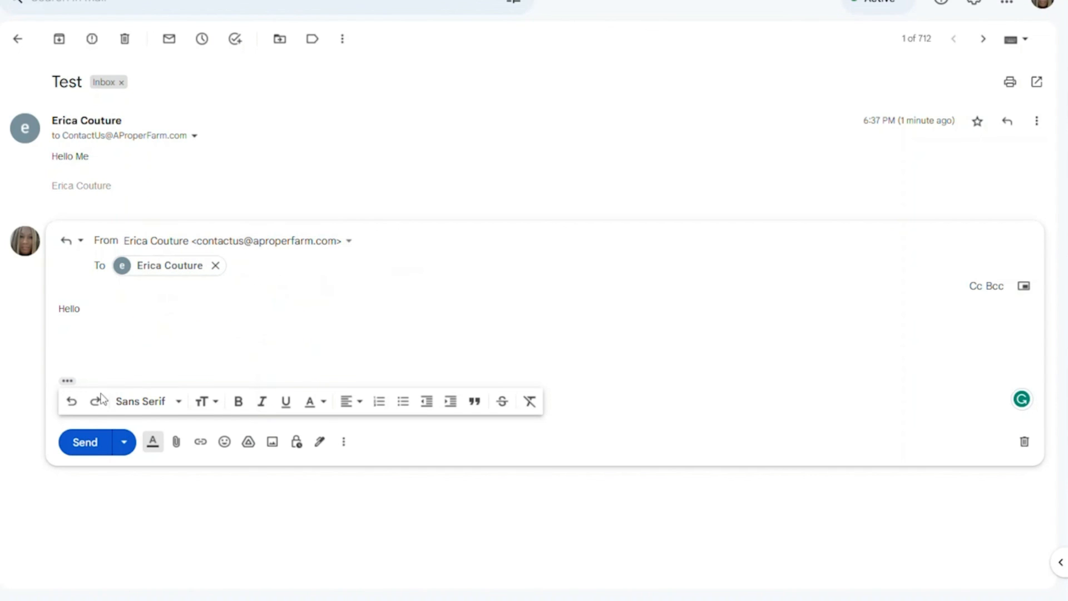
{"action": "left_click", "coordinate": [85, 443]}
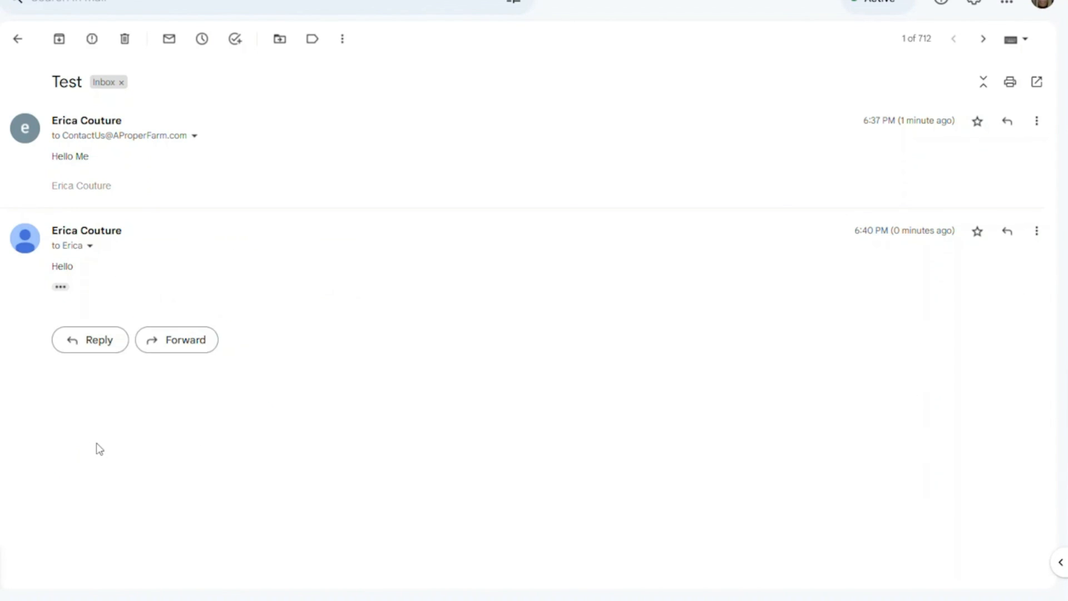
Expand the trimmed content under the 'Hello' reply to reveal Erica's quoted 'Hello Me' message
{"action": "left_click", "coordinate": [60, 286]}
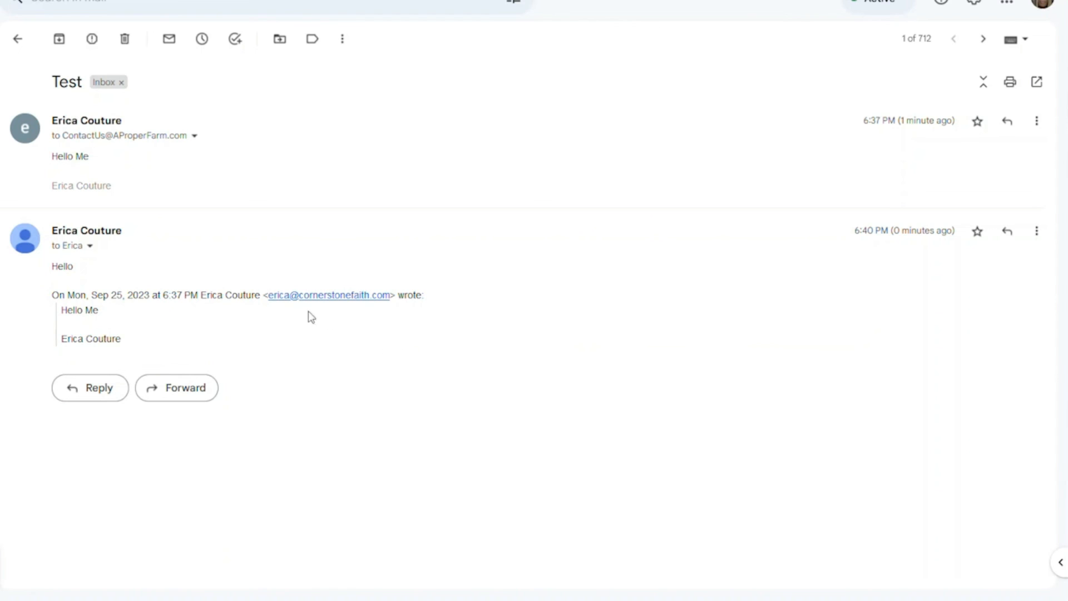
{"action": "mouse_move", "coordinate": [373, 308]}
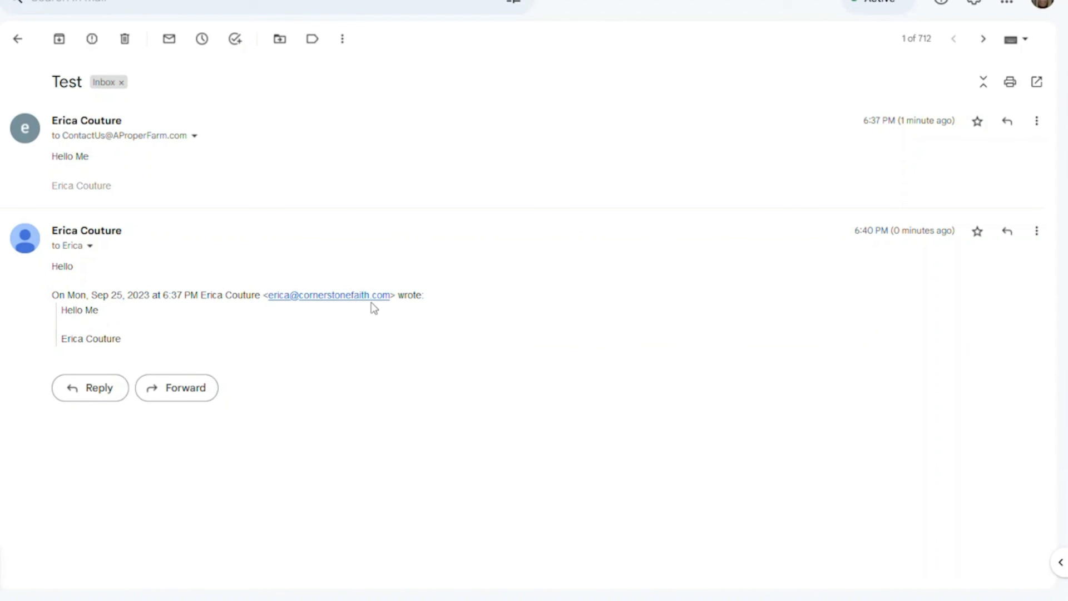
{"action": "mouse_move", "coordinate": [486, 234]}
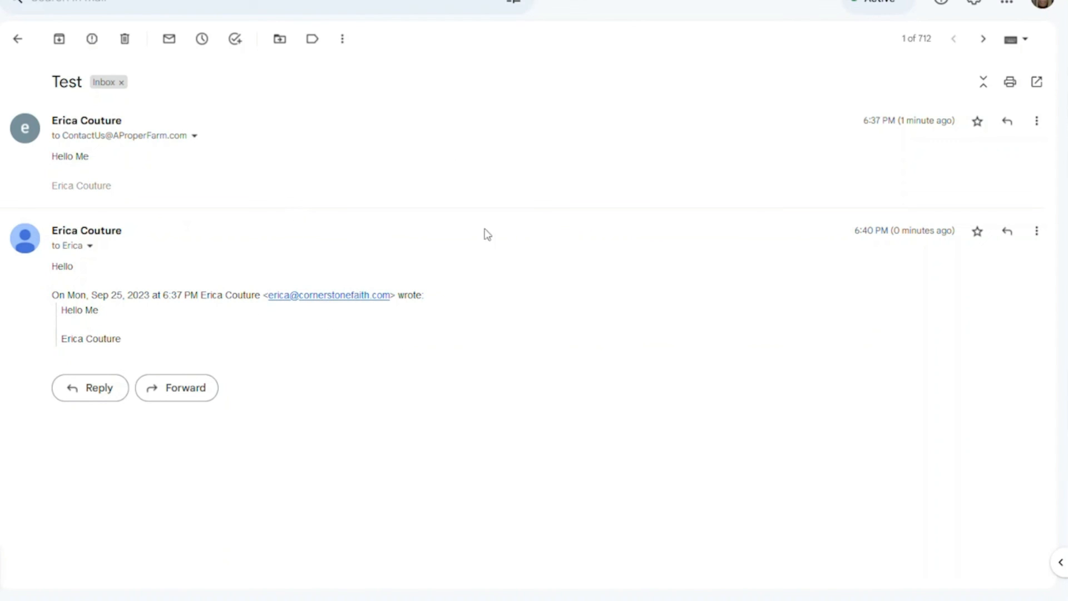
{"action": "mouse_move", "coordinate": [518, 372]}
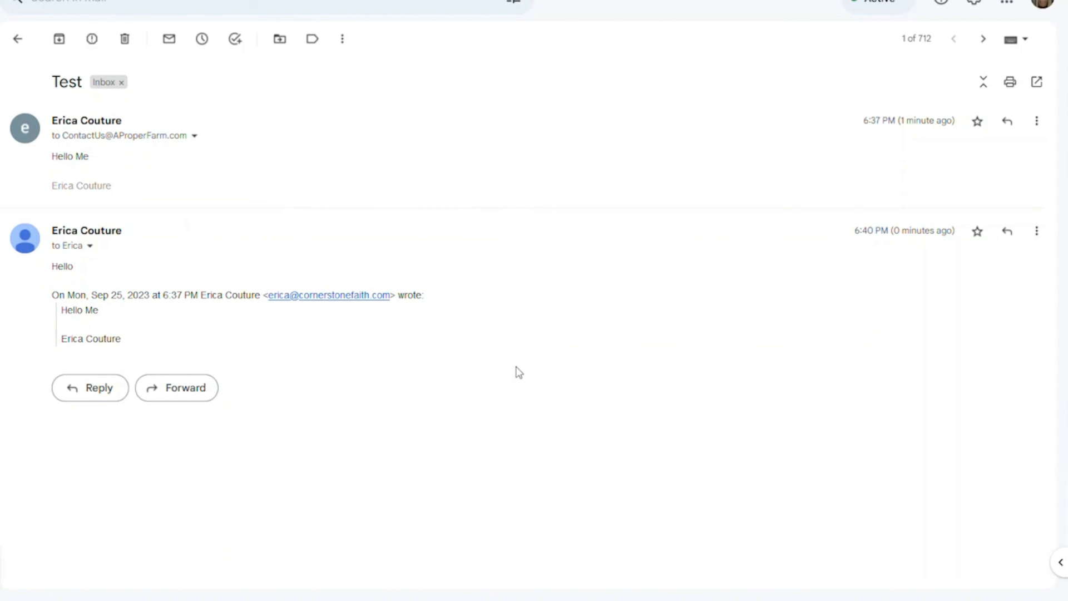
{"action": "mouse_move", "coordinate": [496, 361]}
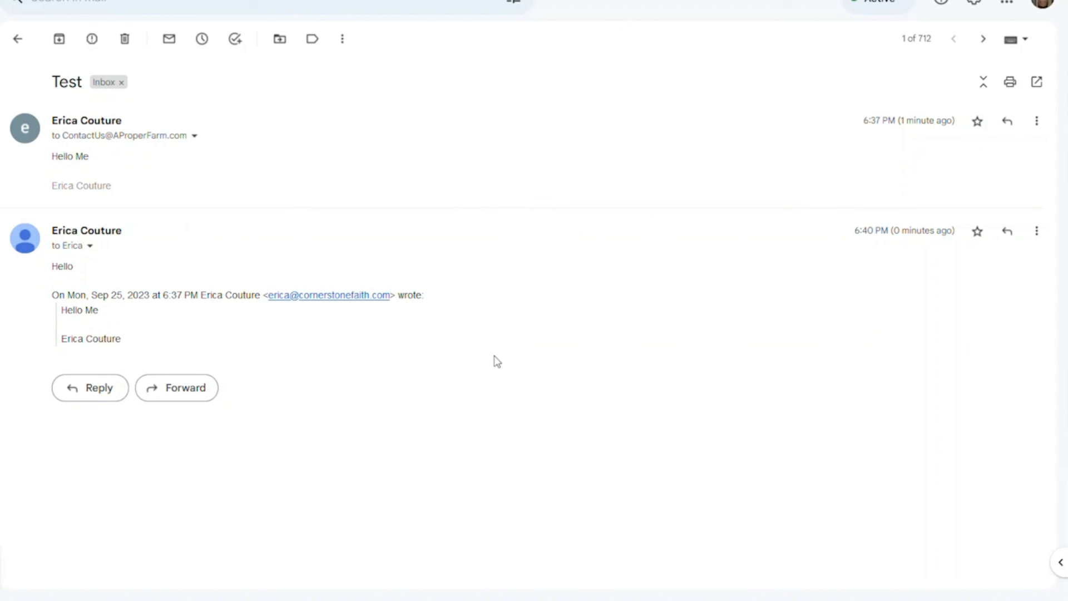